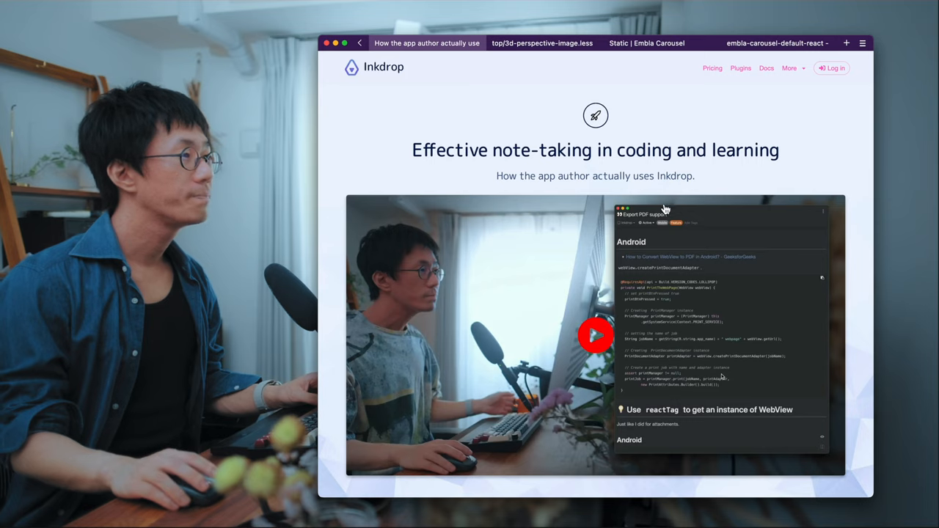
# - Scroll down through the tips page's sections and carousel galleries, then back up slightly
pyautogui.scroll(-3)
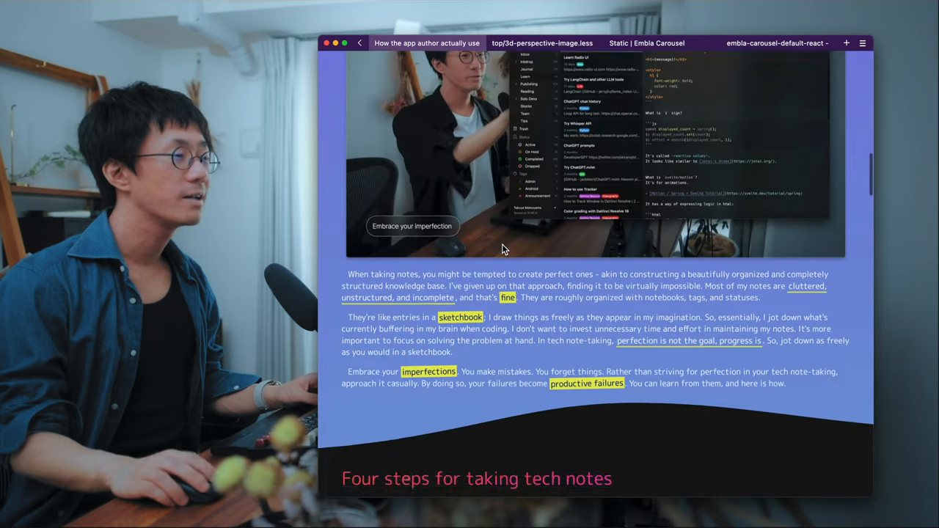
pyautogui.scroll(-3)
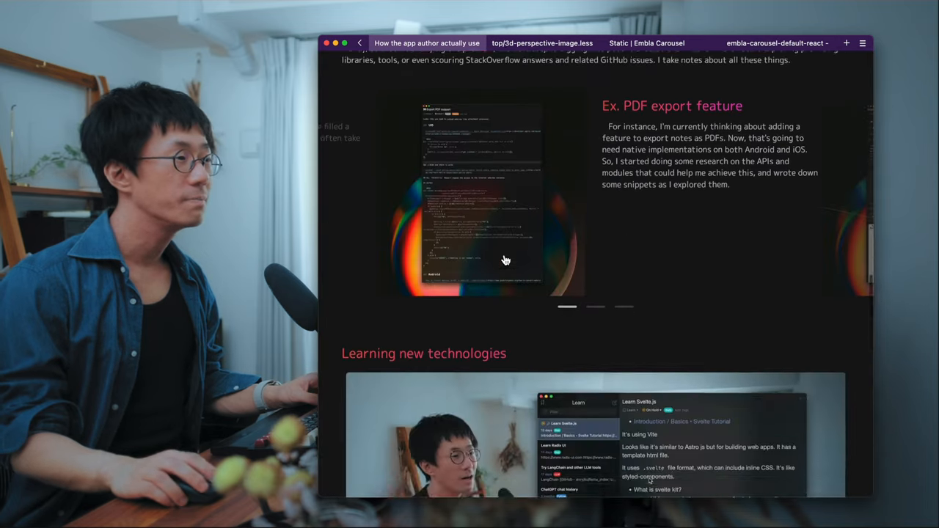
pyautogui.scroll(-3)
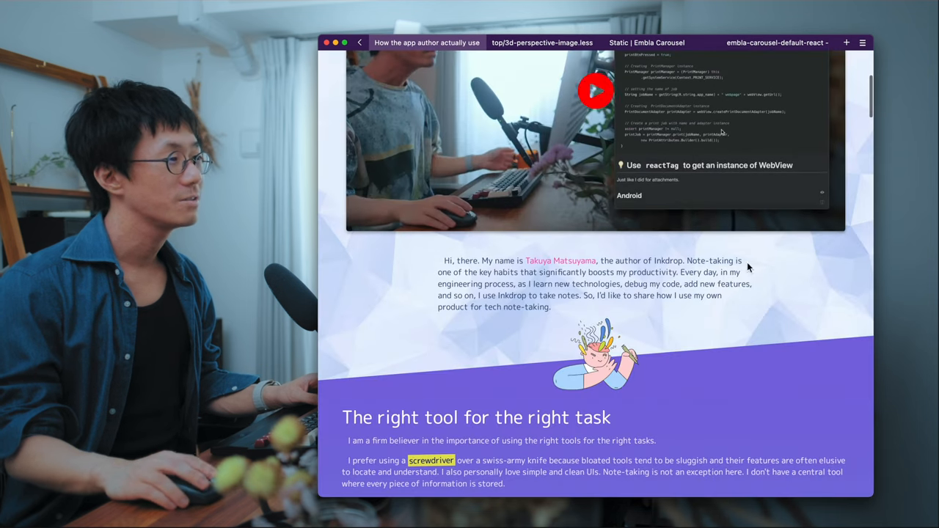
pyautogui.scroll(-3)
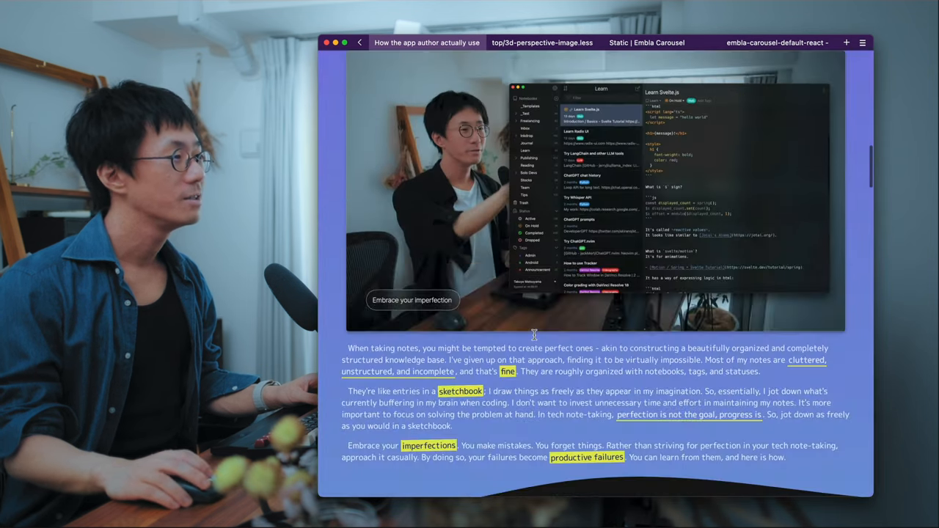
pyautogui.scroll(-3)
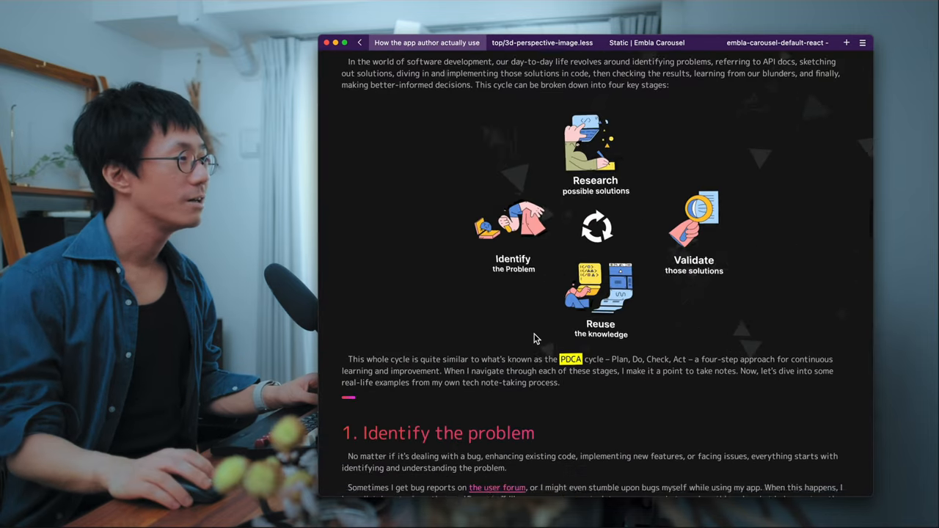
pyautogui.scroll(-3)
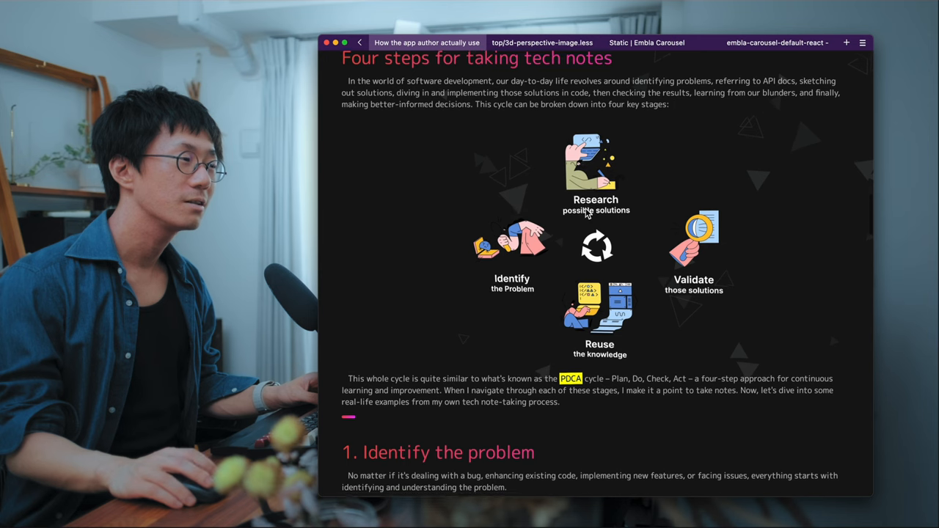
pyautogui.scroll(-3)
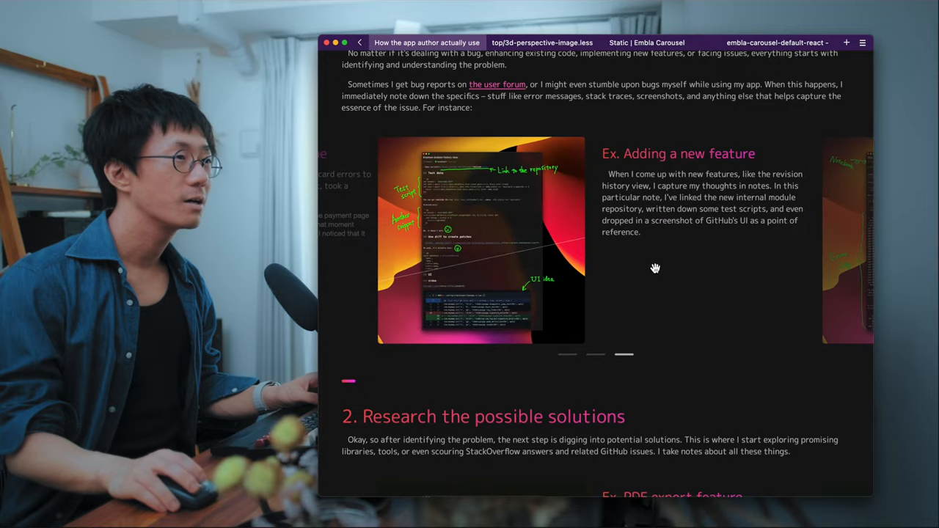
pyautogui.scroll(-3)
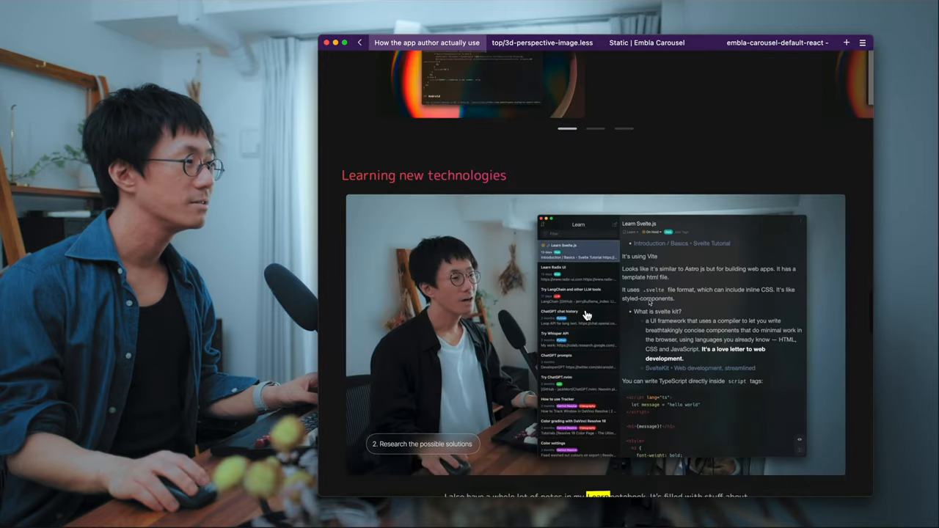
pyautogui.scroll(-3)
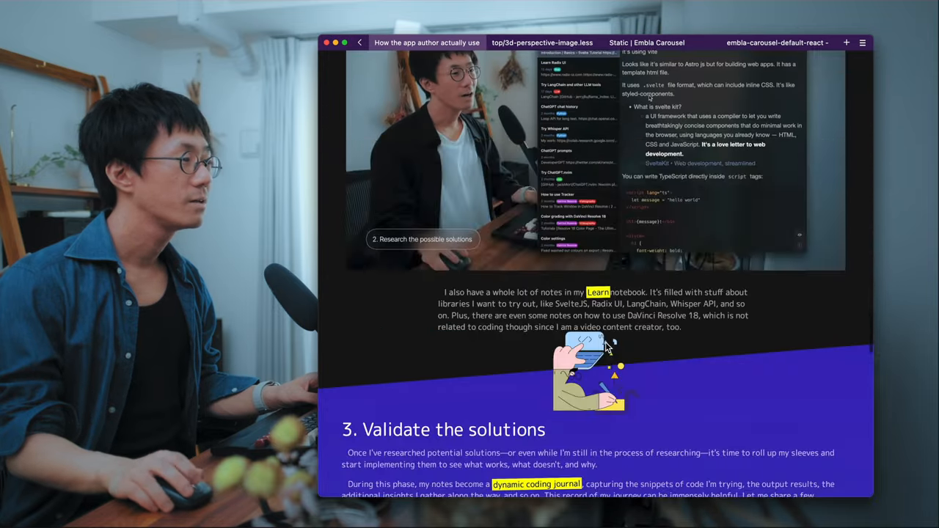
pyautogui.scroll(3)
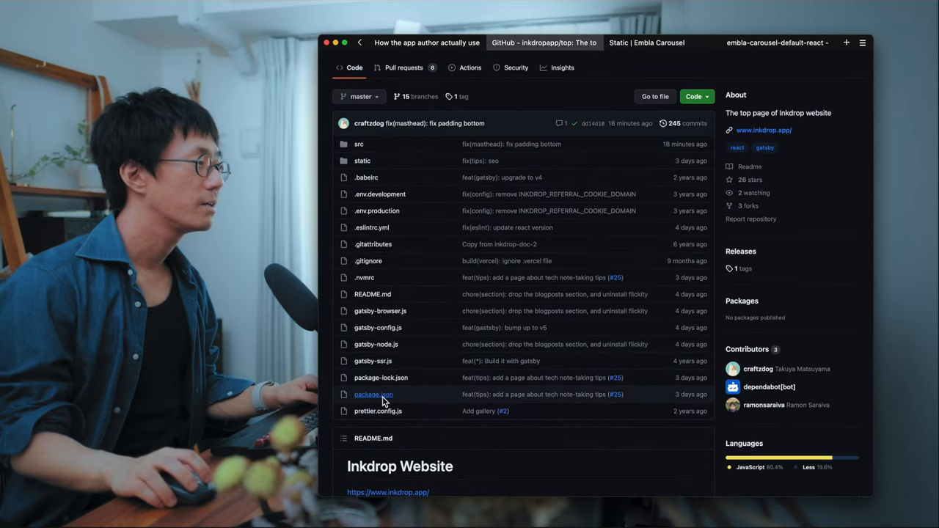
# - Open package.json from the inkdrop-top repository file list
pyautogui.click(372, 394)
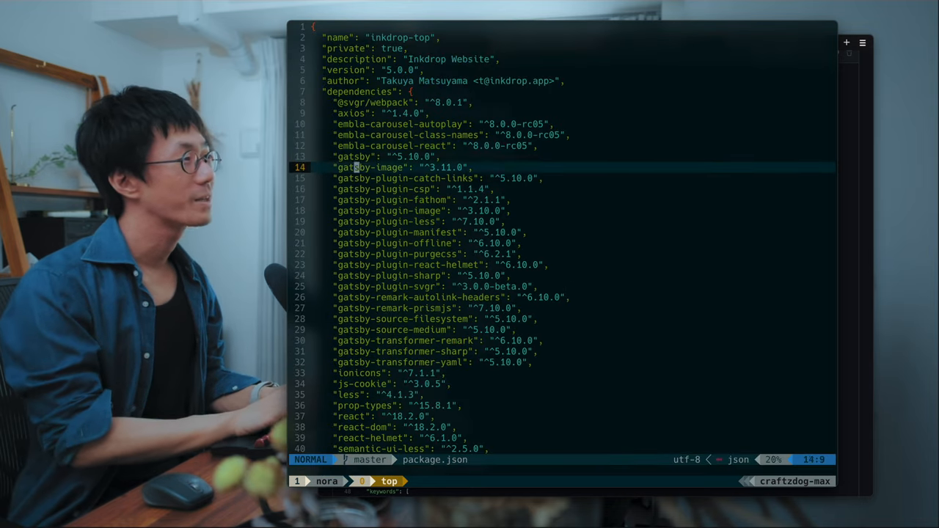
# - Review the gatsby dependency and description lines, then find and open src/pages/gallery.js
pyautogui.press('k')
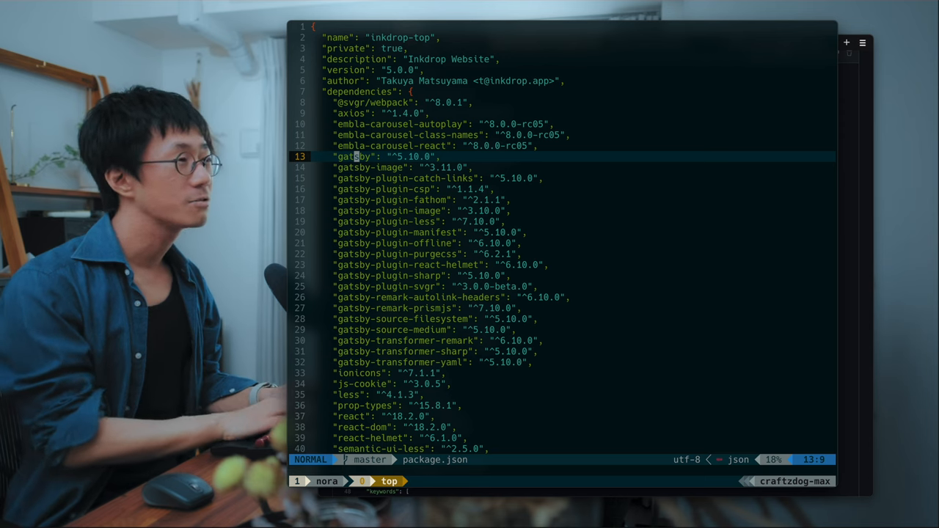
pyautogui.press('k')
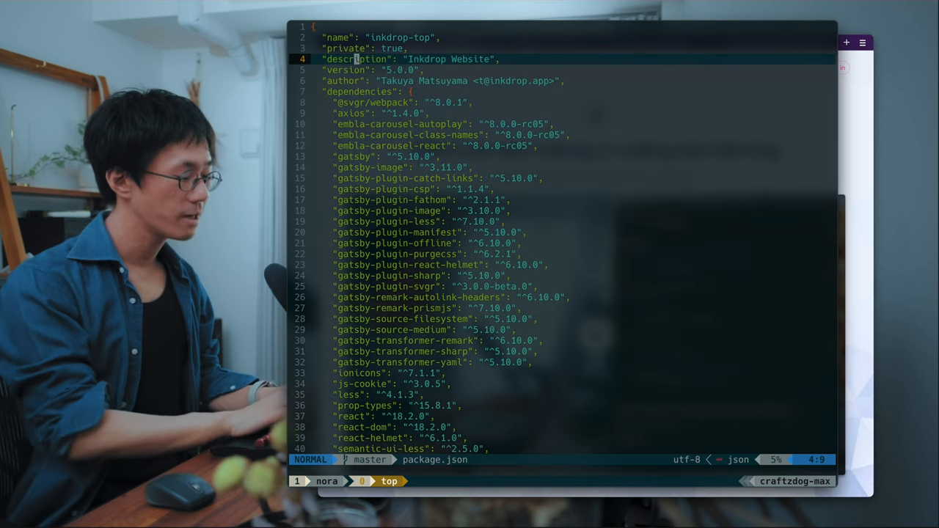
pyautogui.write('pages')
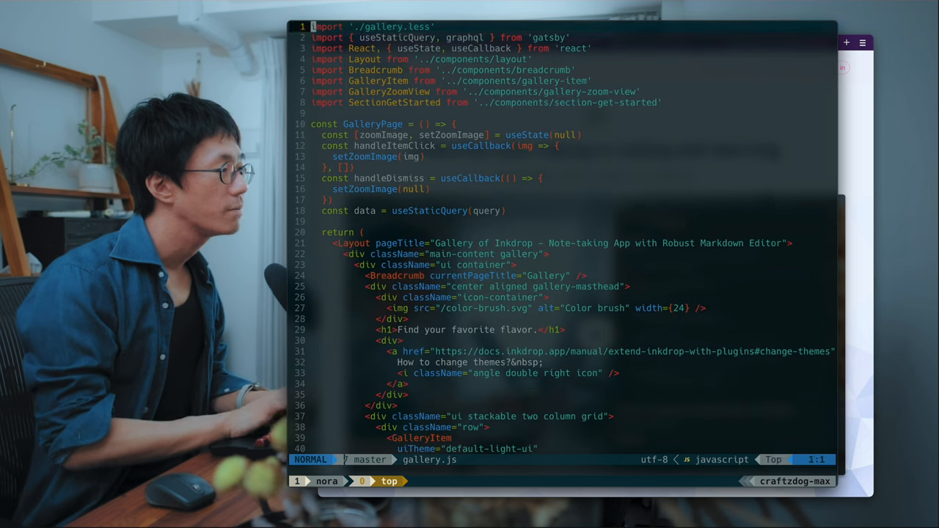
pyautogui.scroll(-3)
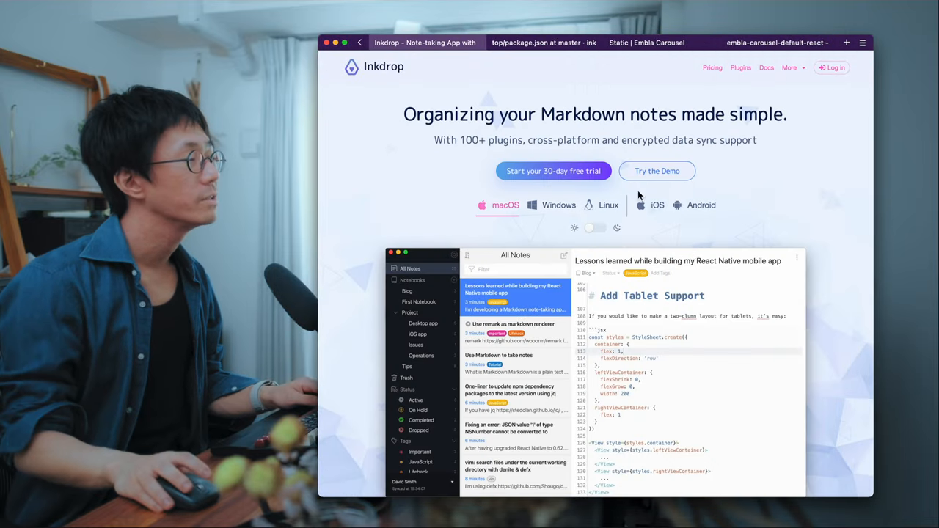
pyautogui.moveTo(599, 228)
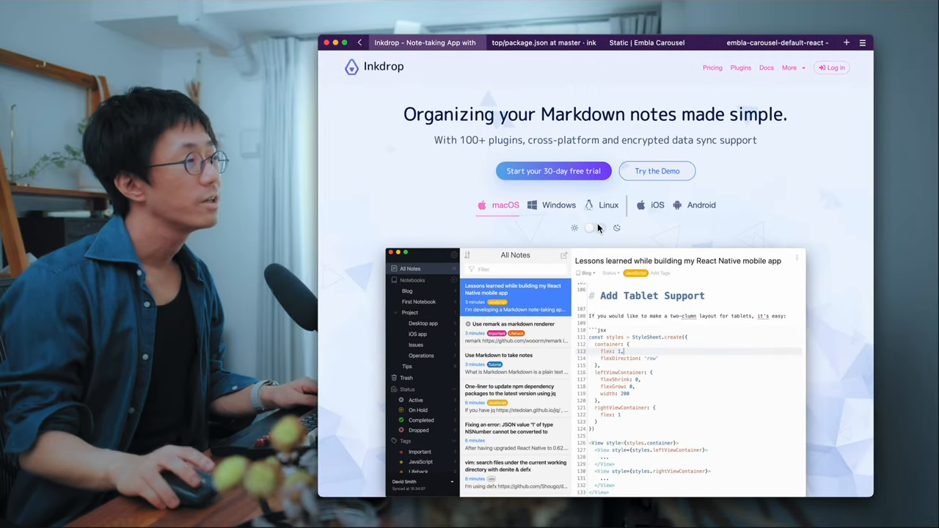
# - Scroll the tips page down to the Four steps section
pyautogui.scroll(-3)
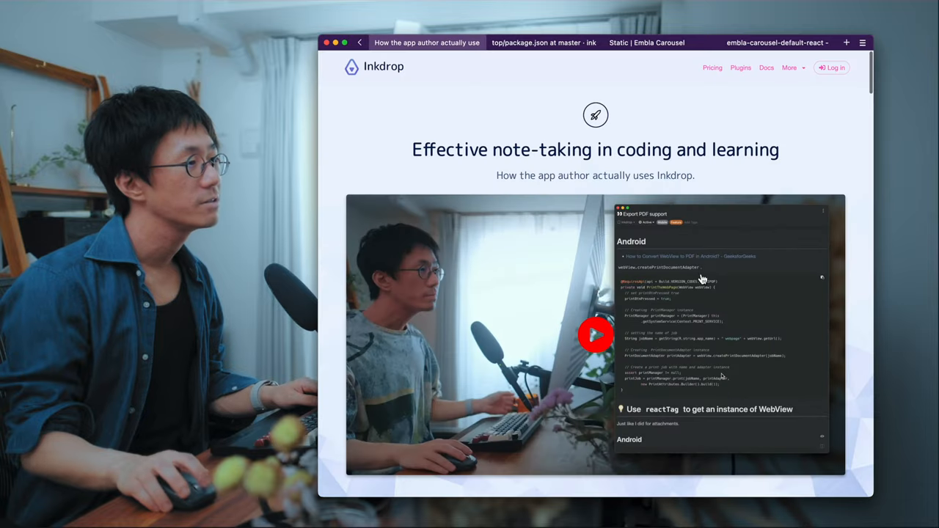
pyautogui.scroll(-3)
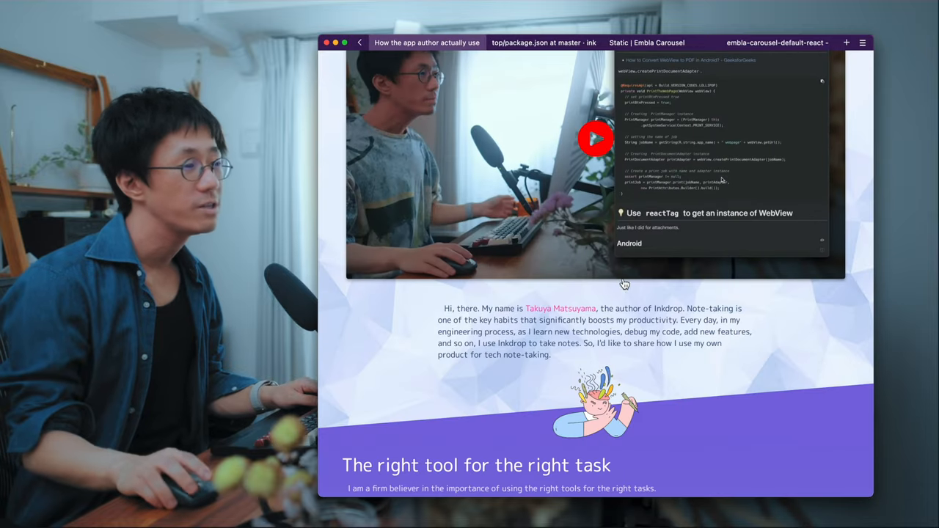
pyautogui.scroll(-3)
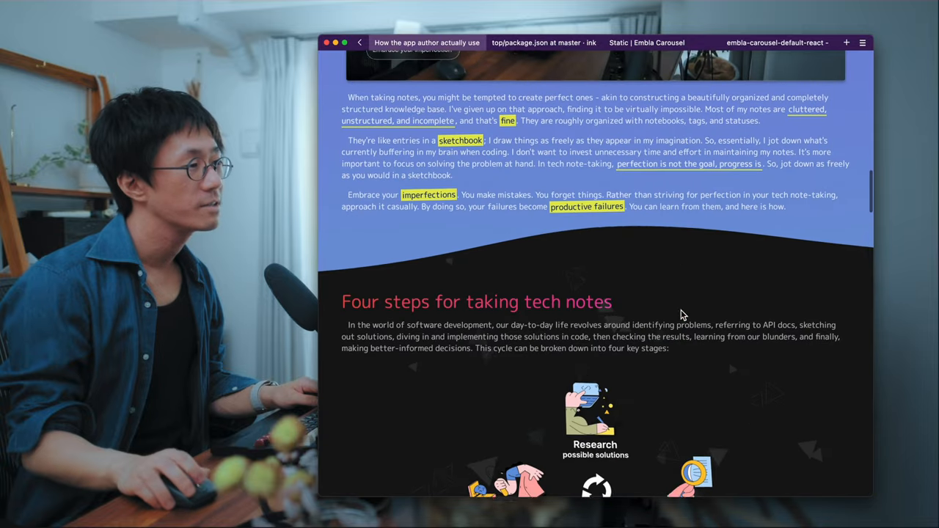
pyautogui.scroll(-3)
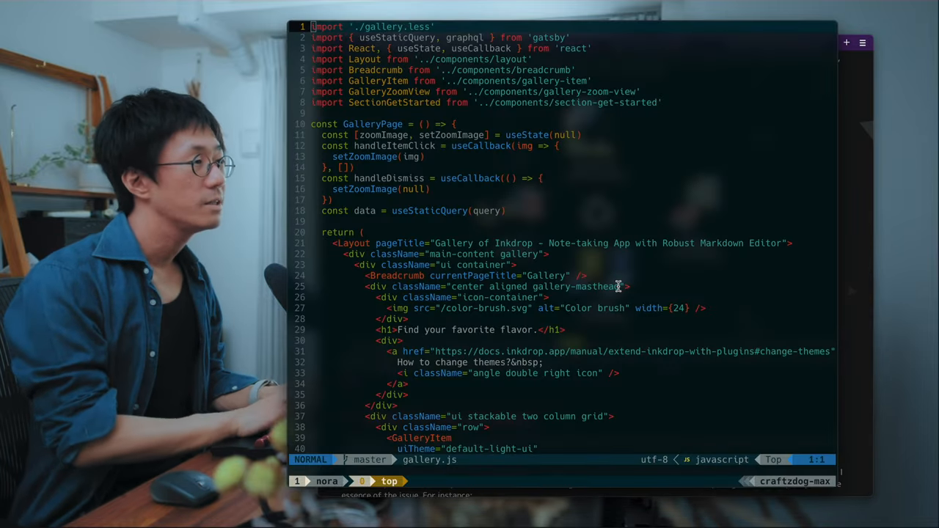
# - Find and open note-taking-tips.js, moving to the main-content container and SectionFourSteps lines
pyautogui.write('pages')
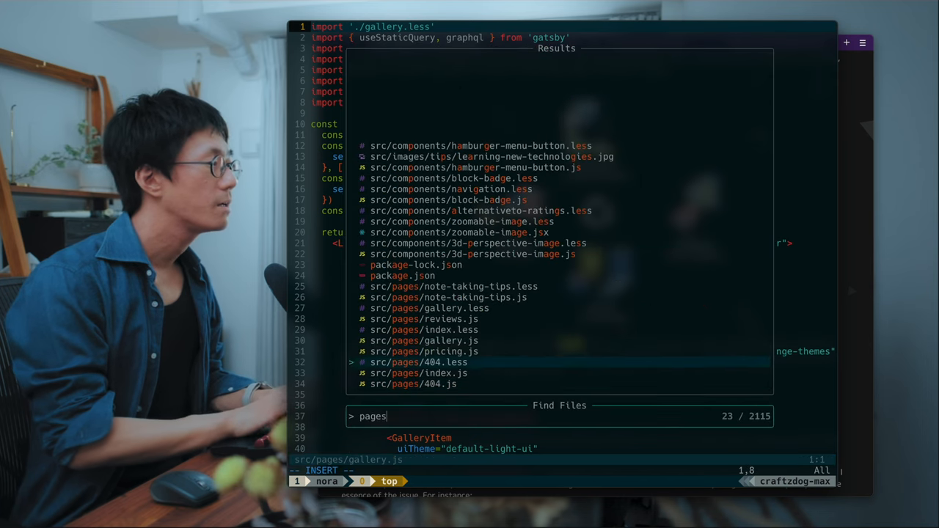
pyautogui.click(452, 297)
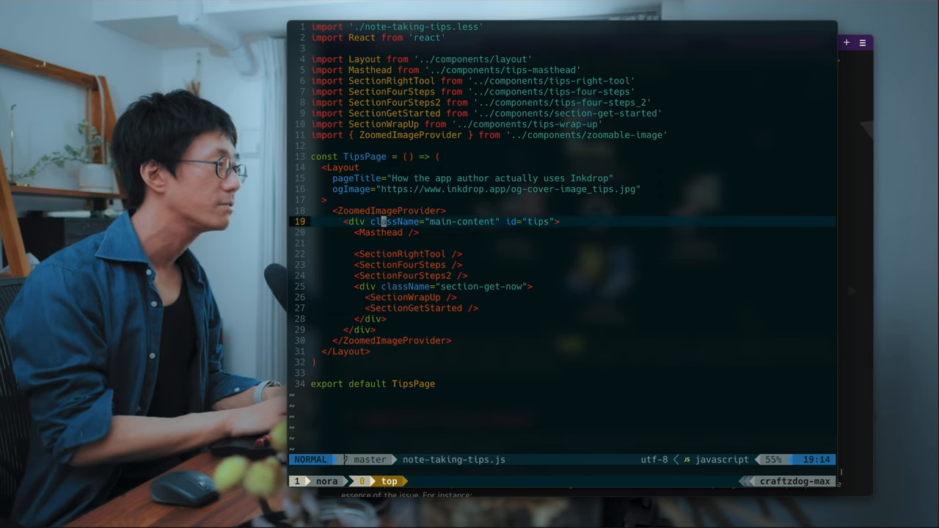
pyautogui.press('j')
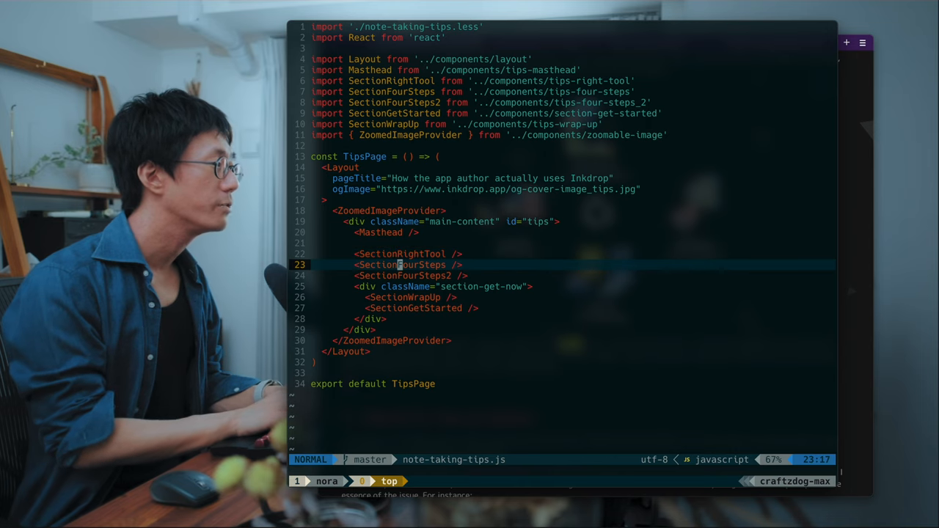
pyautogui.press('v')
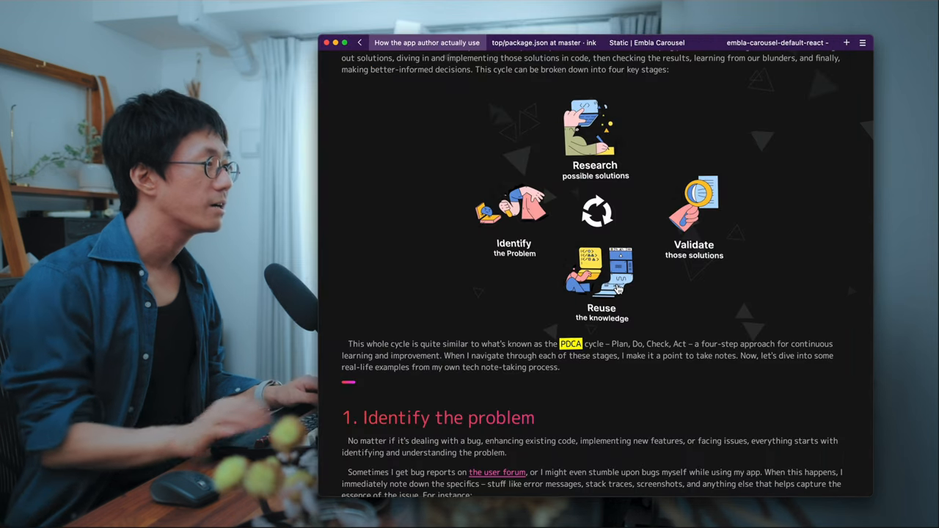
# - Scroll the tips page to its closing sign-up section and back to the four steps diagram
pyautogui.scroll(3)
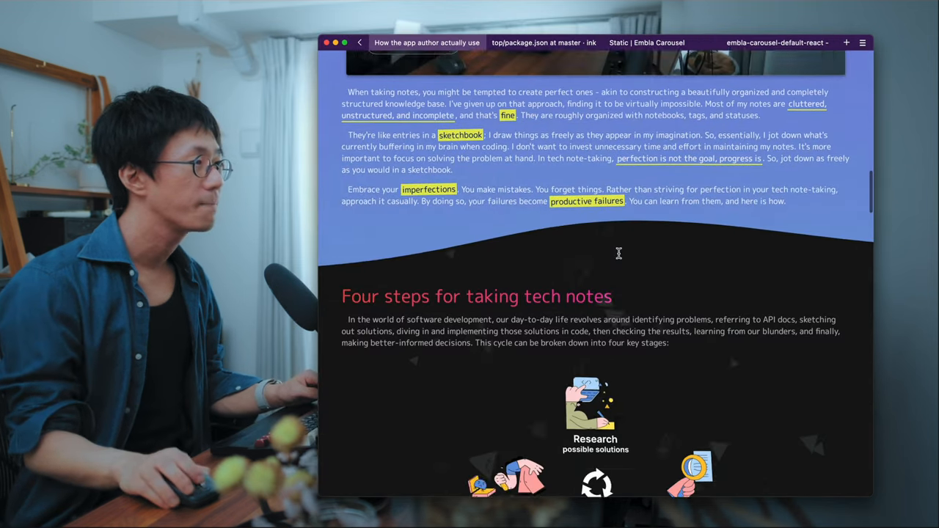
pyautogui.scroll(-3)
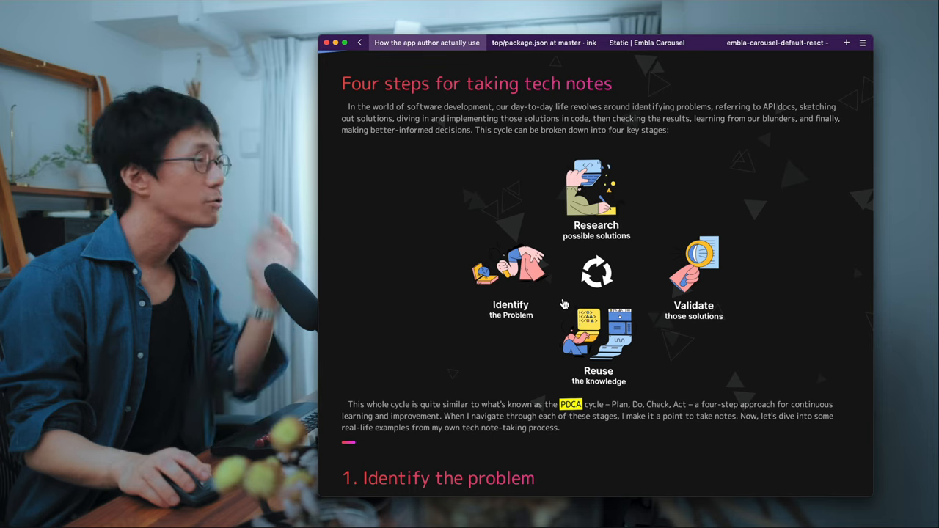
pyautogui.scroll(3)
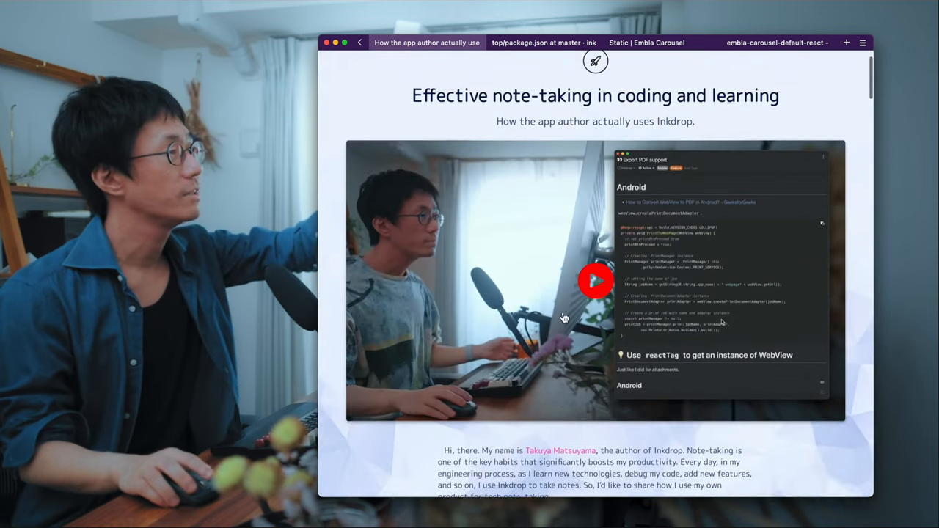
pyautogui.scroll(-3)
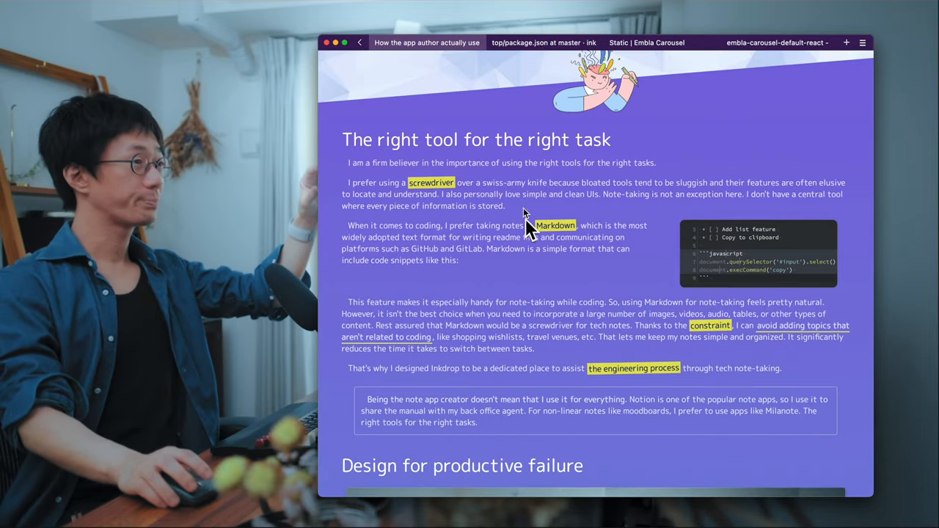
pyautogui.scroll(-3)
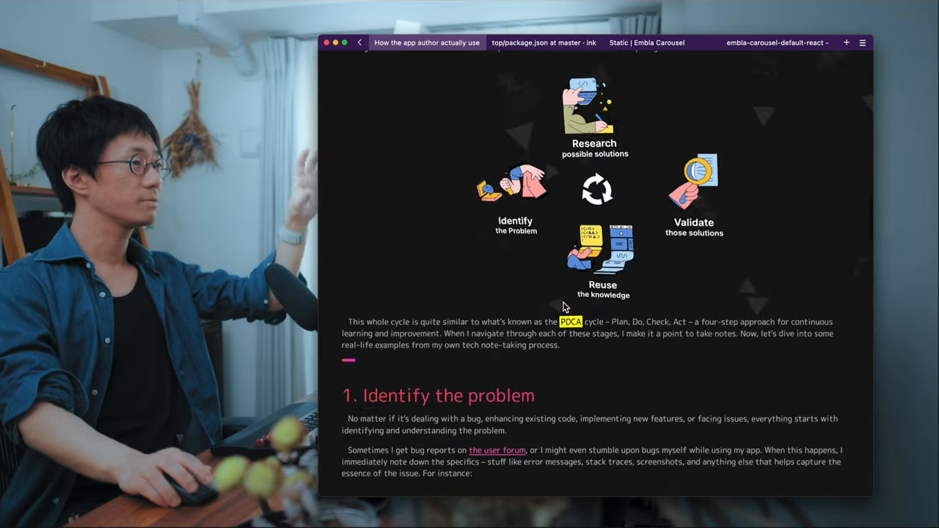
pyautogui.scroll(-3)
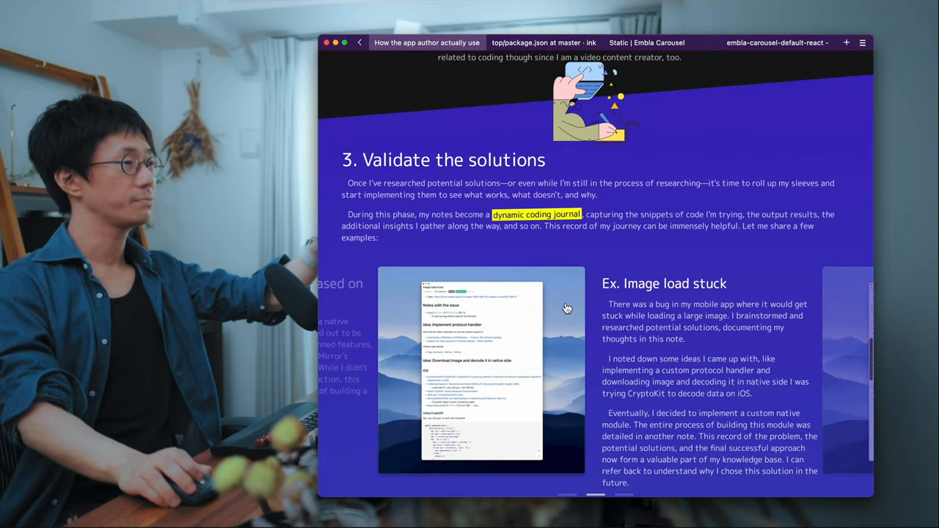
pyautogui.scroll(-3)
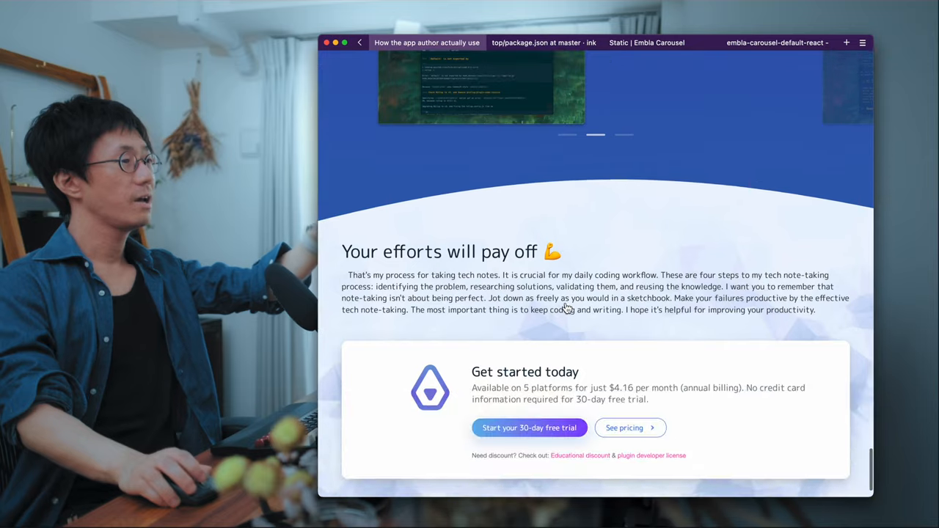
pyautogui.scroll(3)
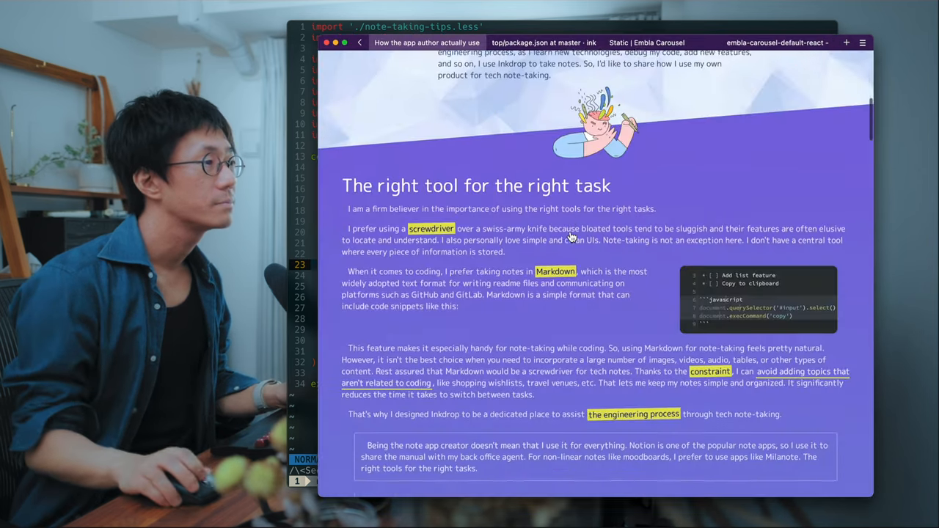
pyautogui.scroll(-3)
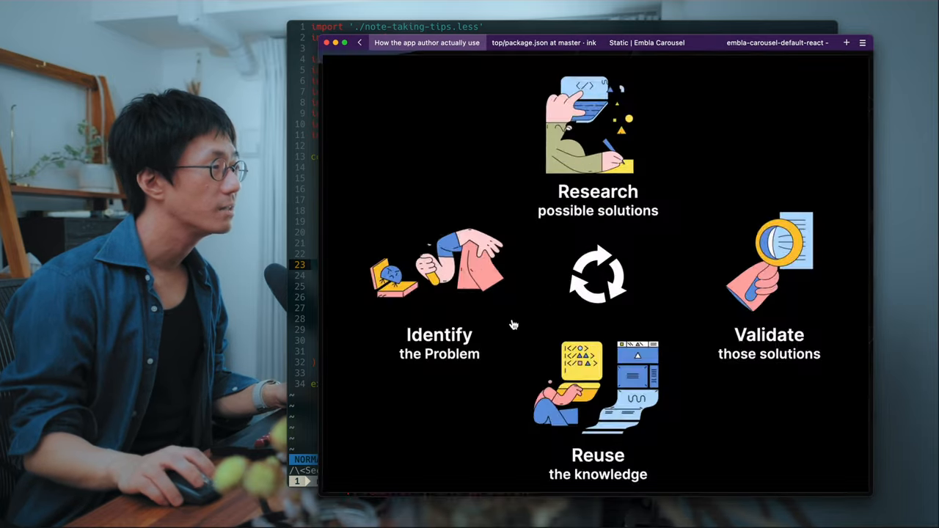
pyautogui.scroll(-3)
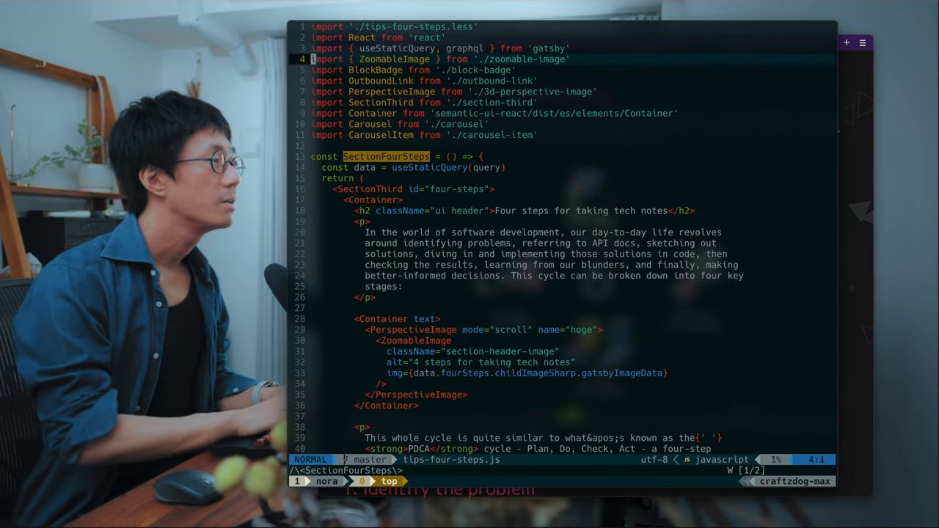
# - Jump from tips-four-steps.js into the imported 3d-perspective-image.js component
pyautogui.scroll(-3)
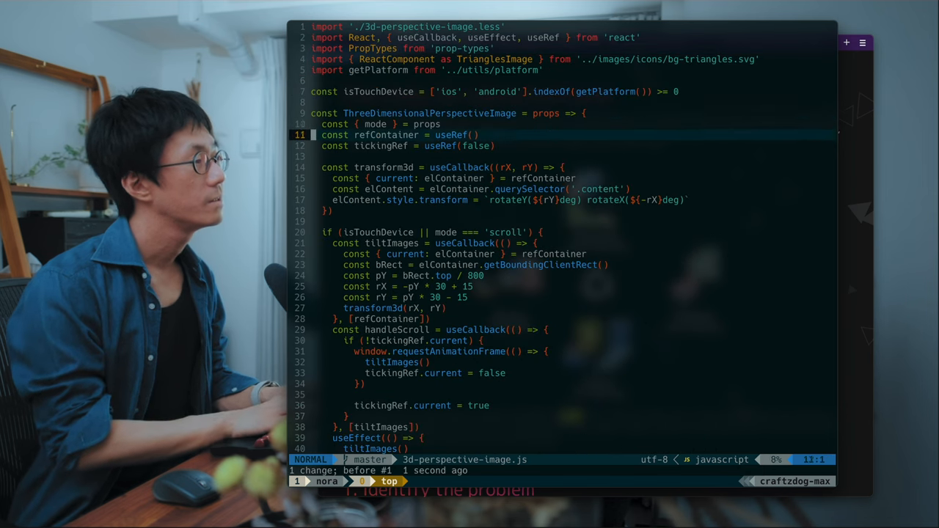
# - View 3d-perspective-image.less beside the component and highlight every 'transform' occurrence
pyautogui.scroll(-3)
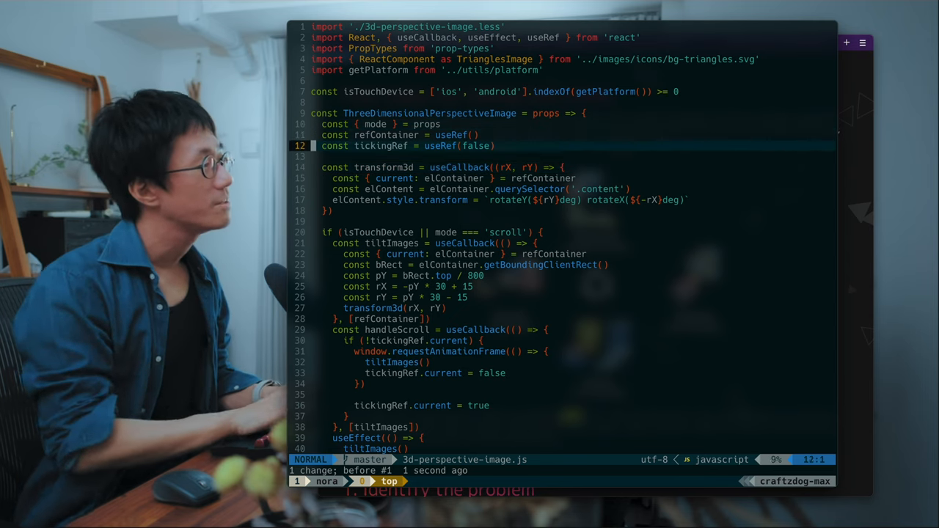
pyautogui.scroll(-3)
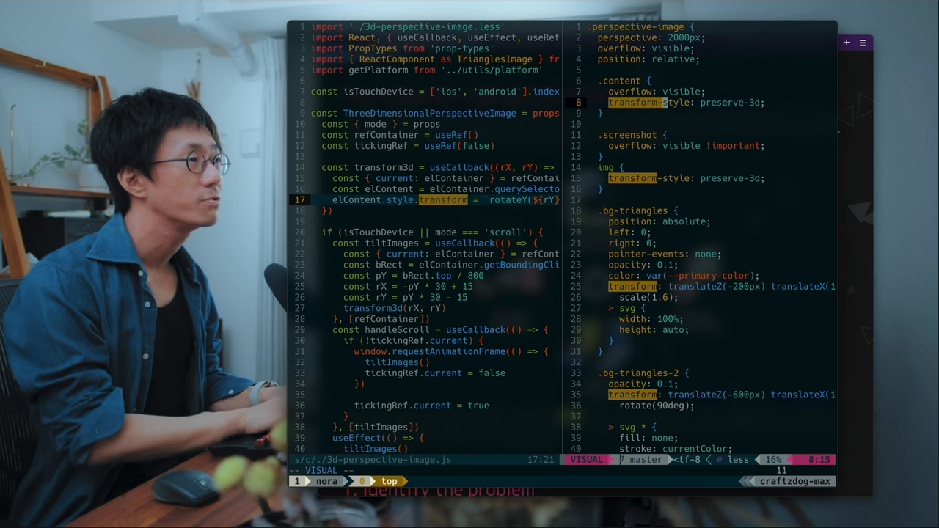
pyautogui.press('Escape')
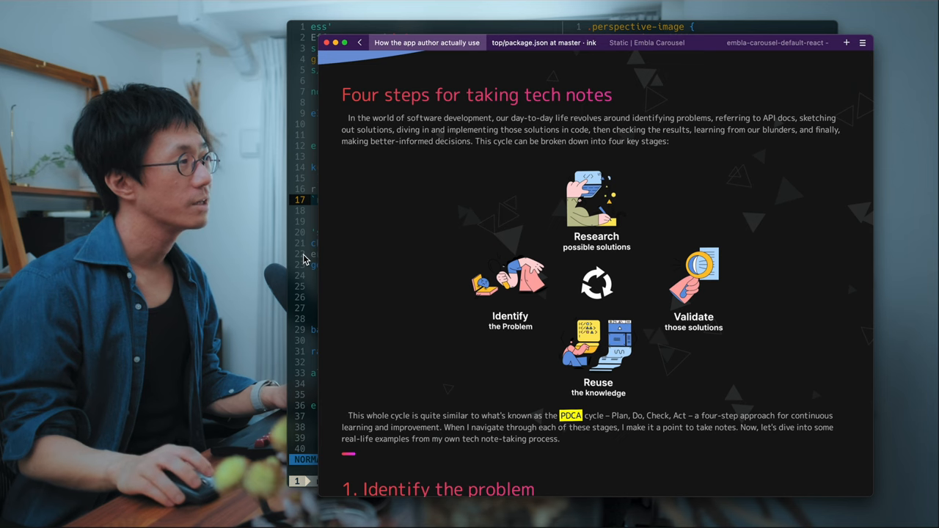
# - Scroll around the Four steps section to show the tilting 3D image effect
pyautogui.scroll(-3)
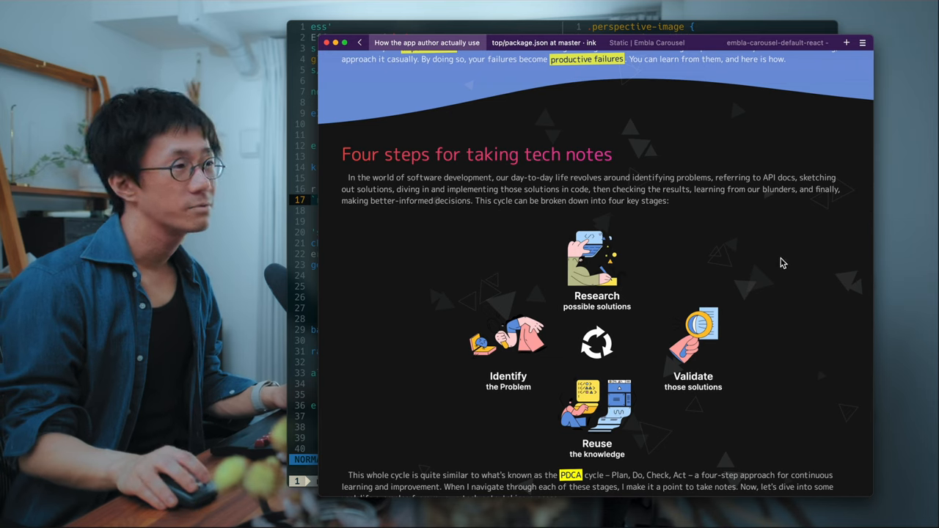
pyautogui.moveTo(631, 285)
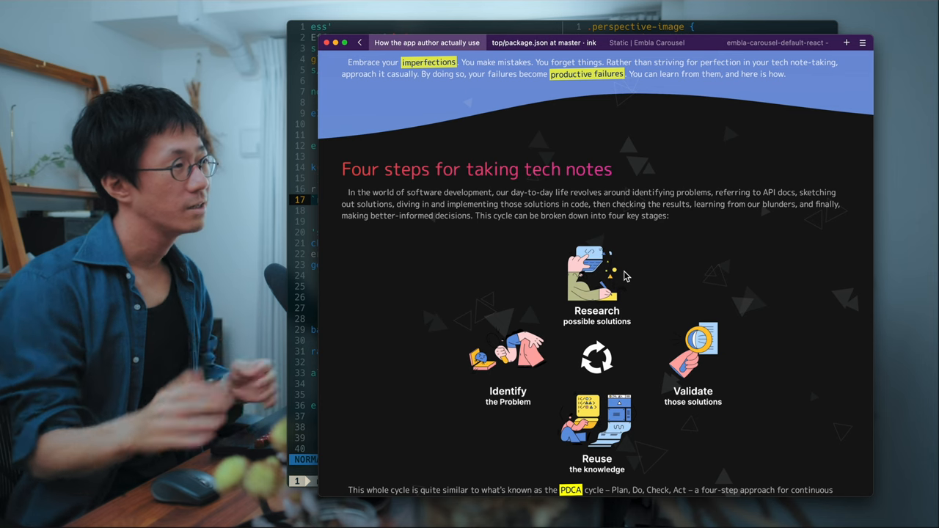
pyautogui.scroll(-3)
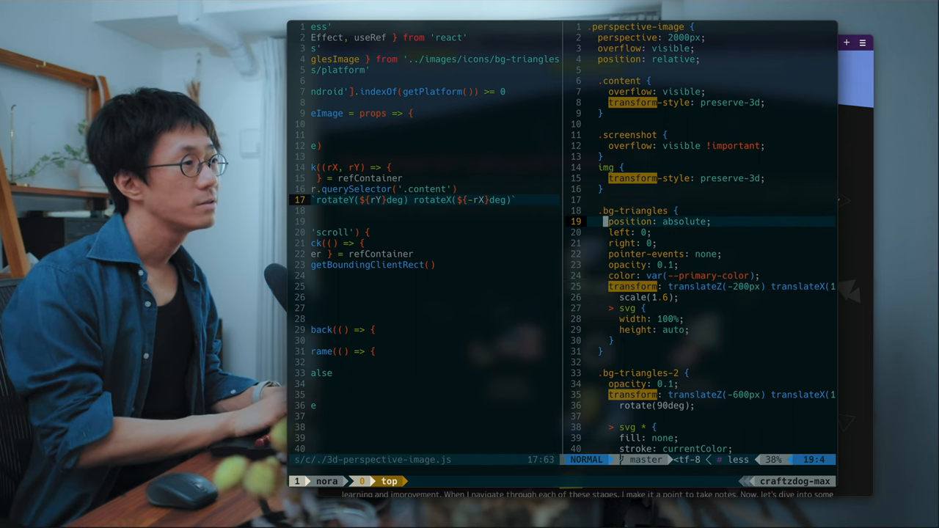
pyautogui.scroll(-3)
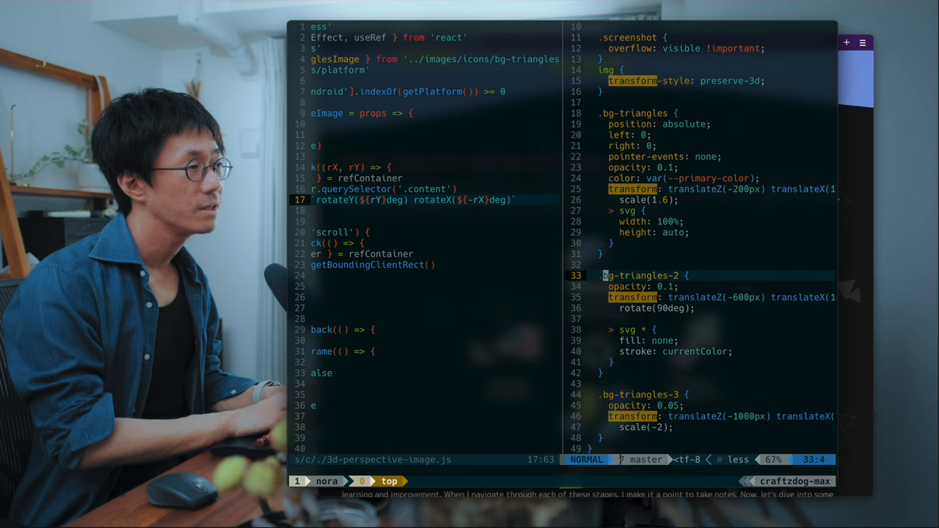
pyautogui.press('v')
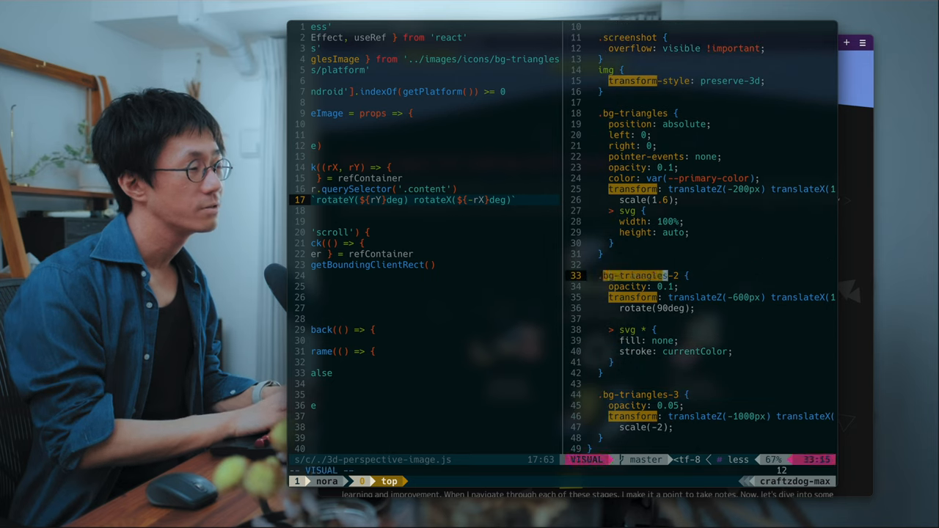
pyautogui.press('Escape')
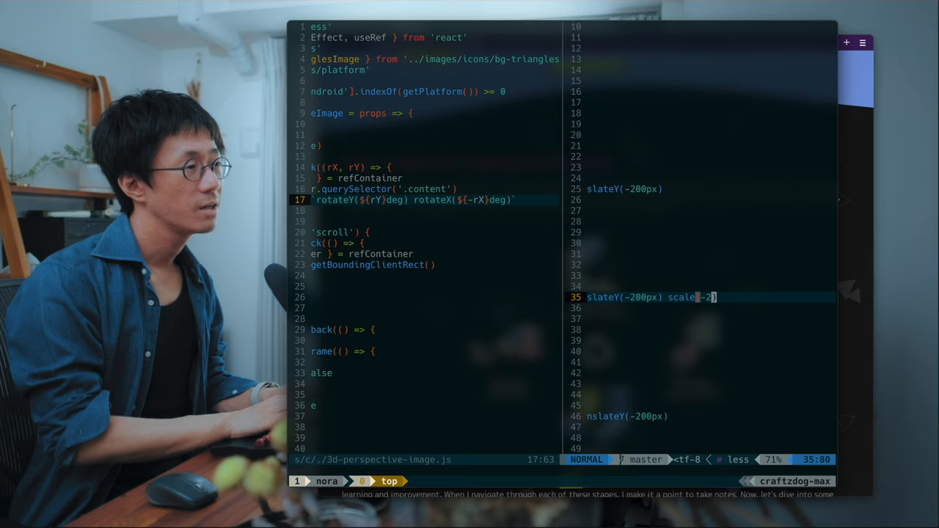
pyautogui.press('v')
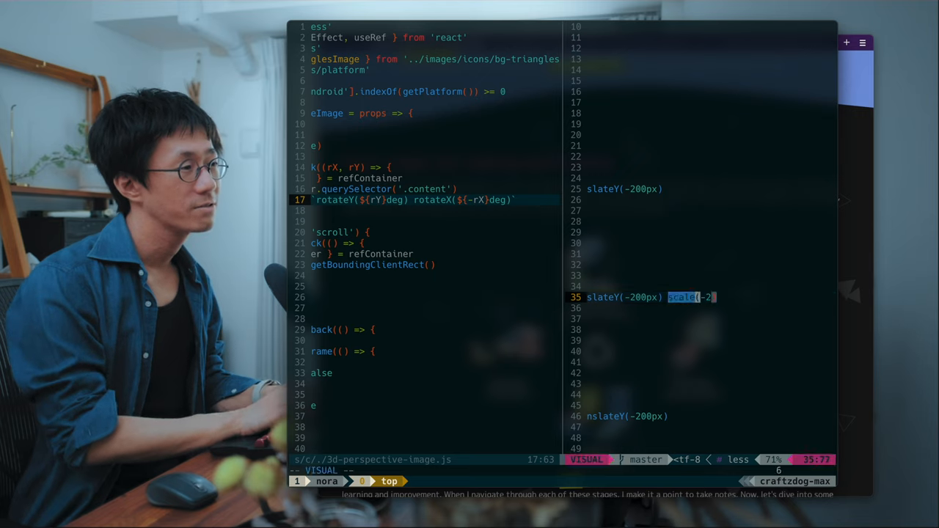
pyautogui.press('Escape')
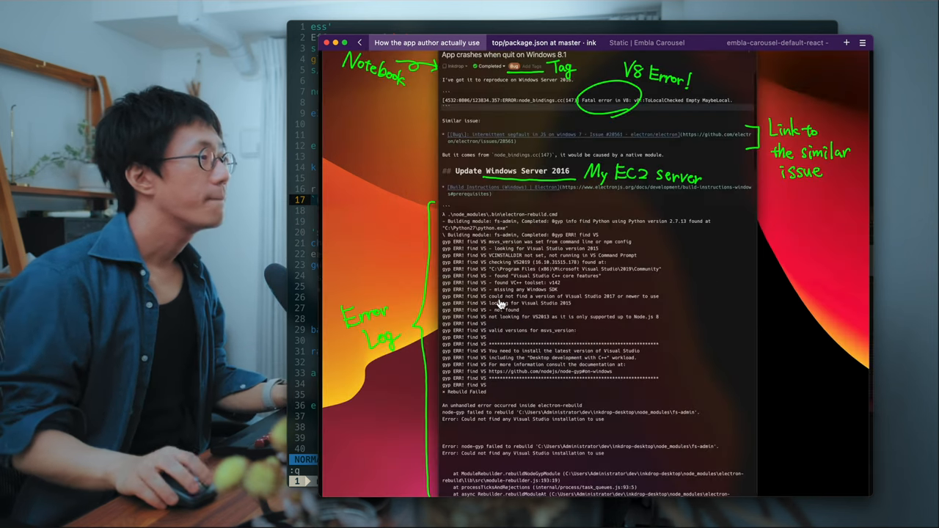
pyautogui.moveTo(550, 192)
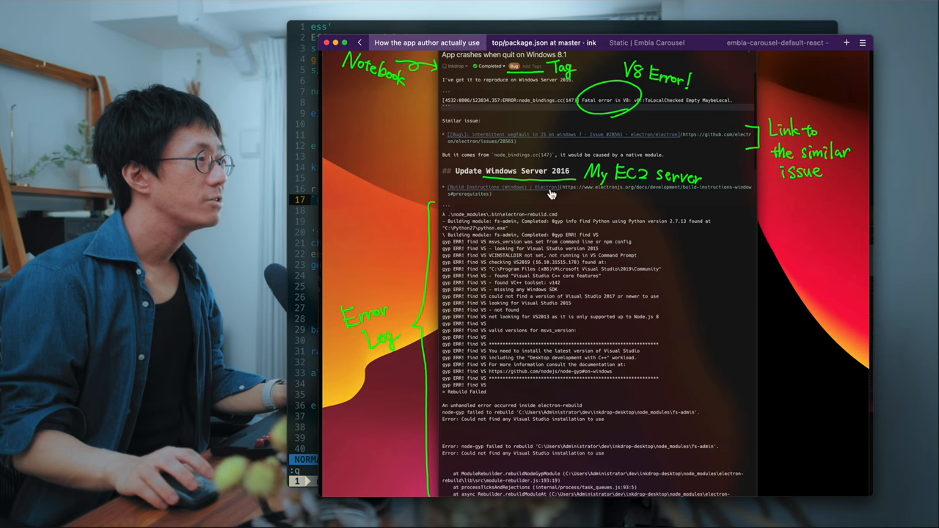
pyautogui.moveTo(614, 173)
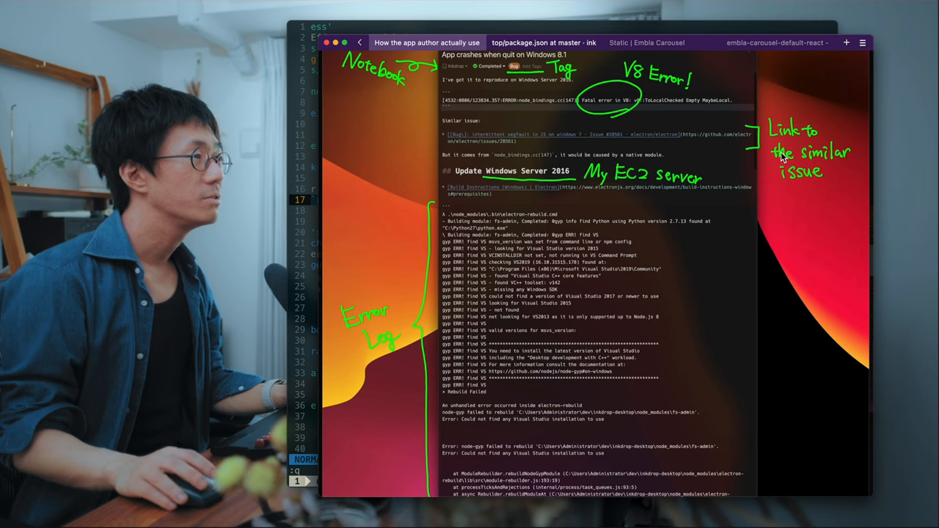
pyautogui.moveTo(585, 290)
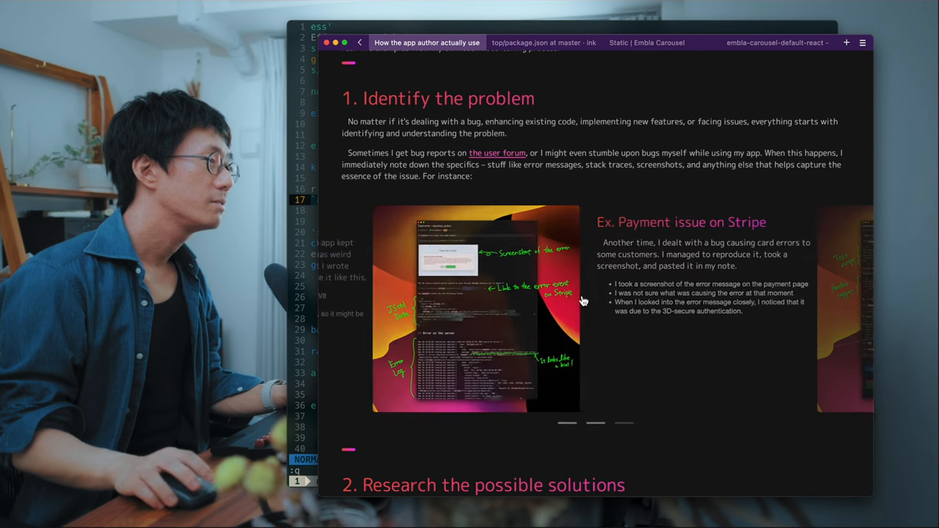
# - Scroll the tips page into the Research the possible solutions section
pyautogui.scroll(-3)
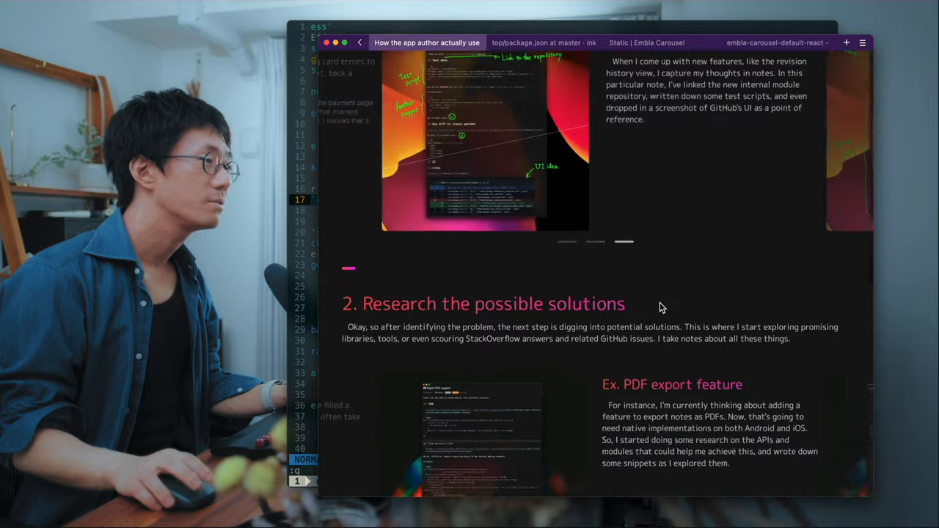
pyautogui.scroll(-3)
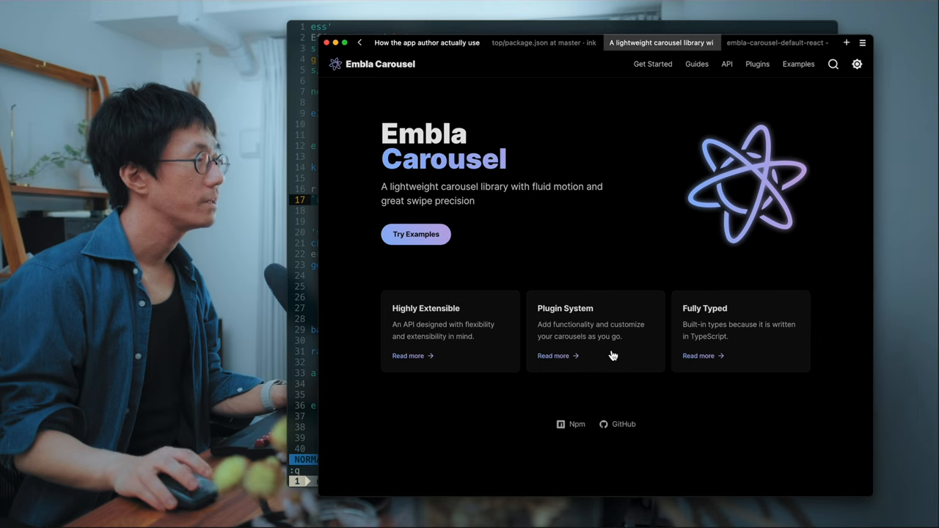
pyautogui.moveTo(575, 209)
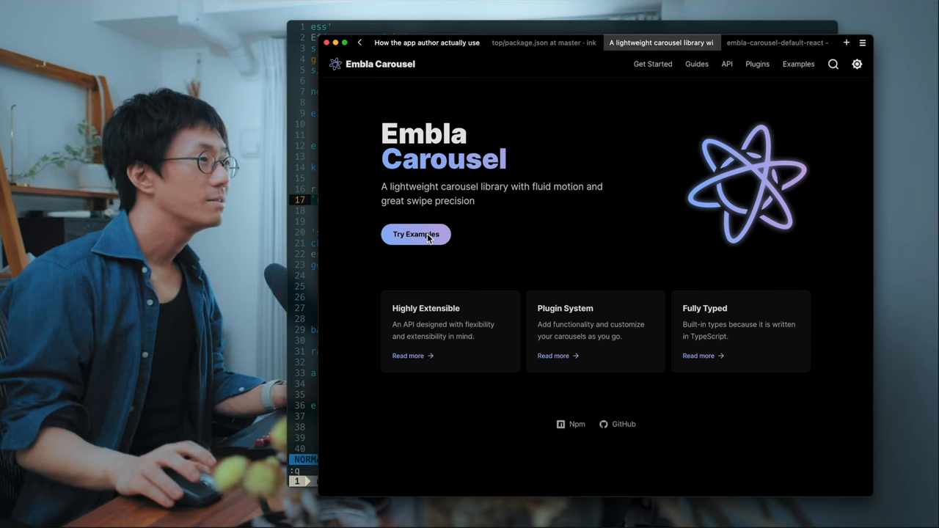
# - Browse the Embla Carousel static examples page through its basic and navigation demos
pyautogui.click(417, 235)
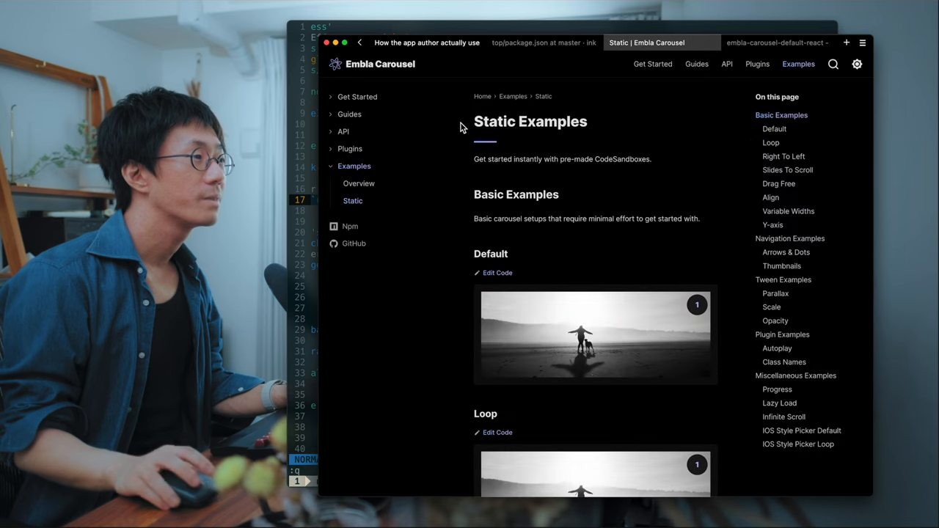
pyautogui.scroll(-3)
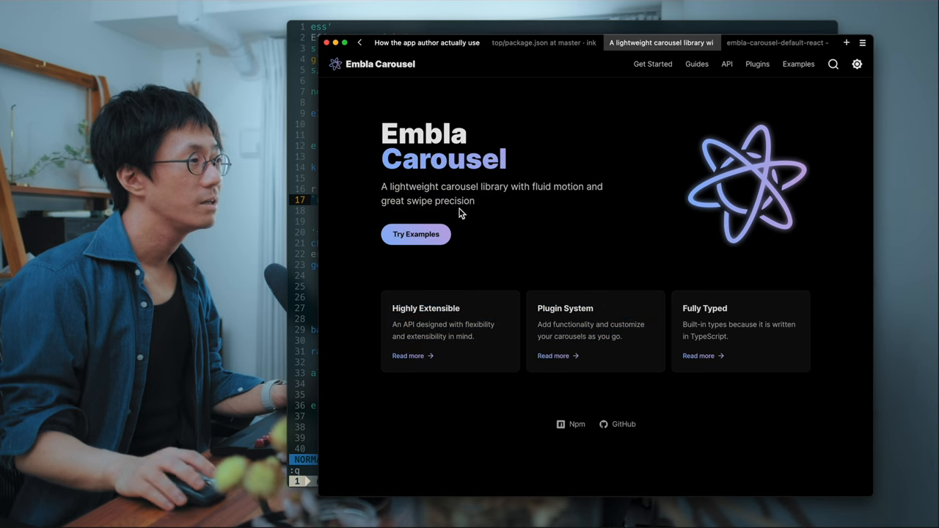
pyautogui.moveTo(414, 242)
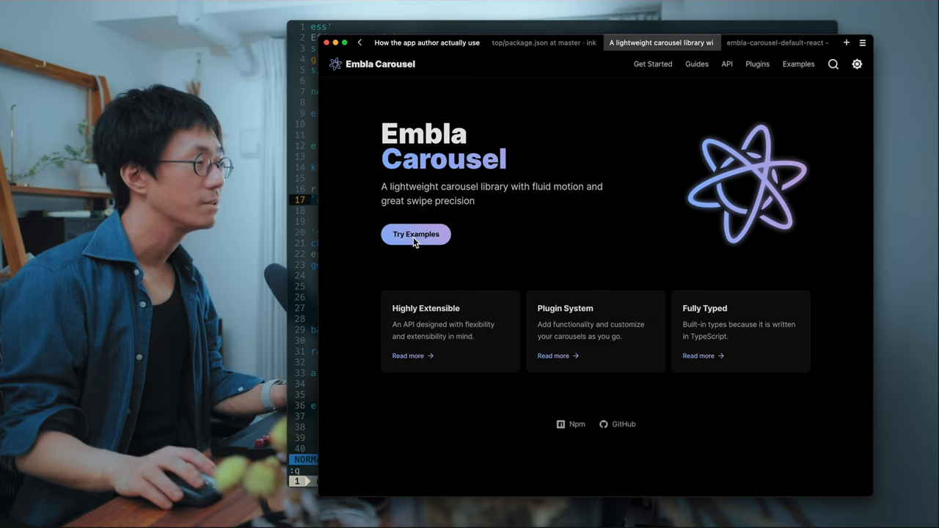
pyautogui.click(415, 235)
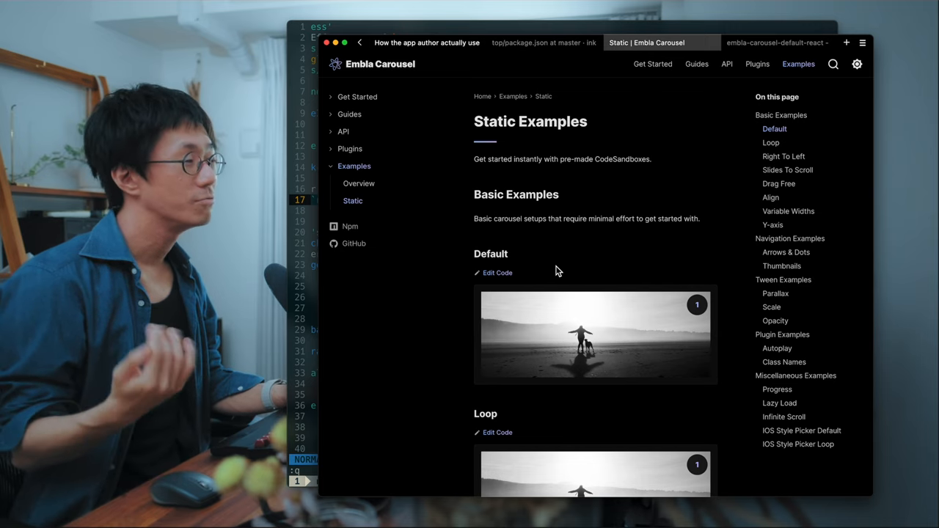
pyautogui.scroll(-3)
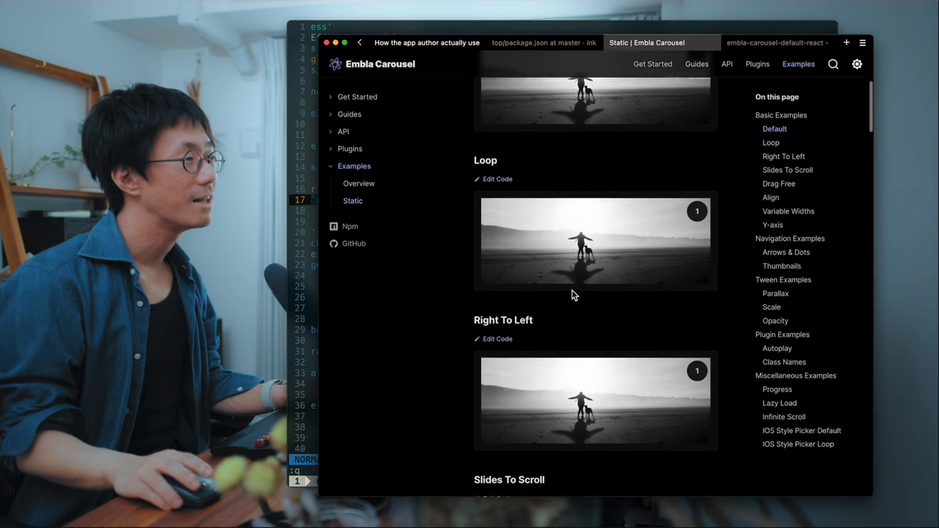
pyautogui.scroll(-3)
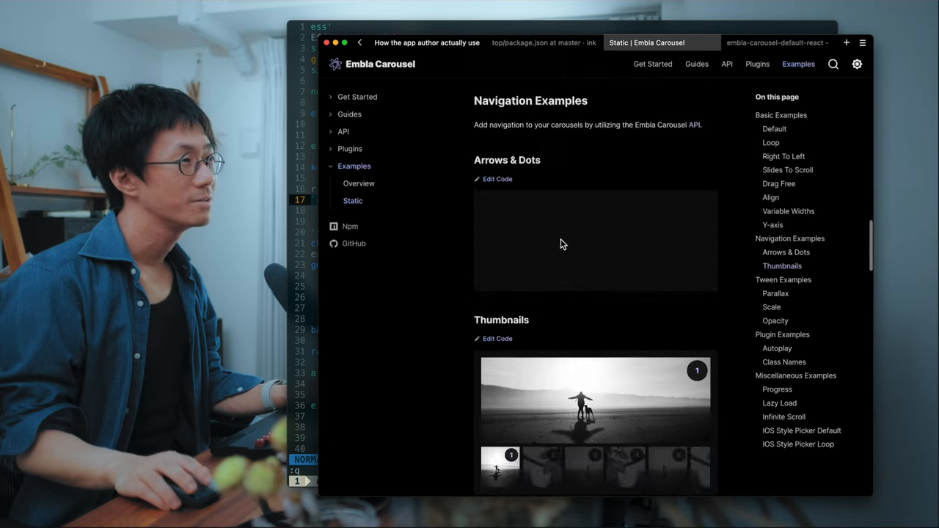
# - Bring up the embla-carousel-default-react CodeSandbox example
pyautogui.click(784, 41)
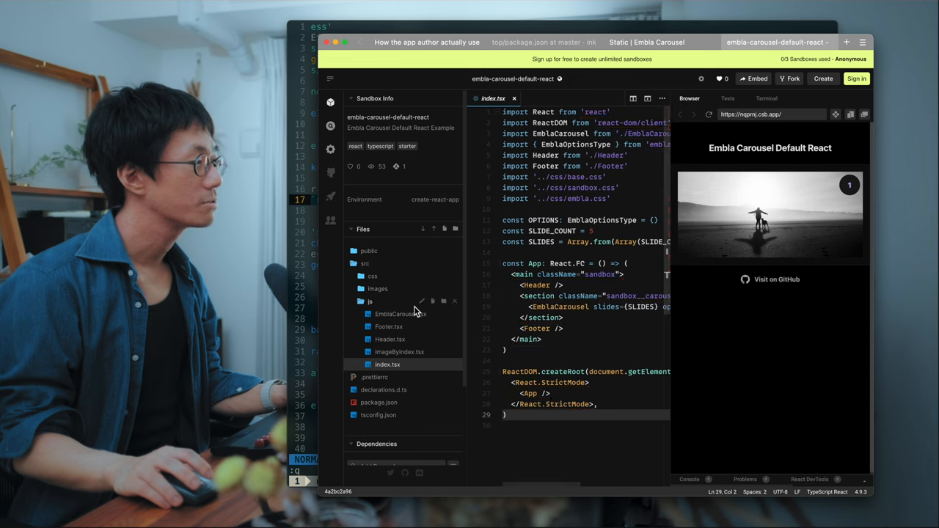
# - Read the EmblaCarousel.tsx component markup in CodeSandbox, then search 'carou' in Neovim
pyautogui.click(398, 314)
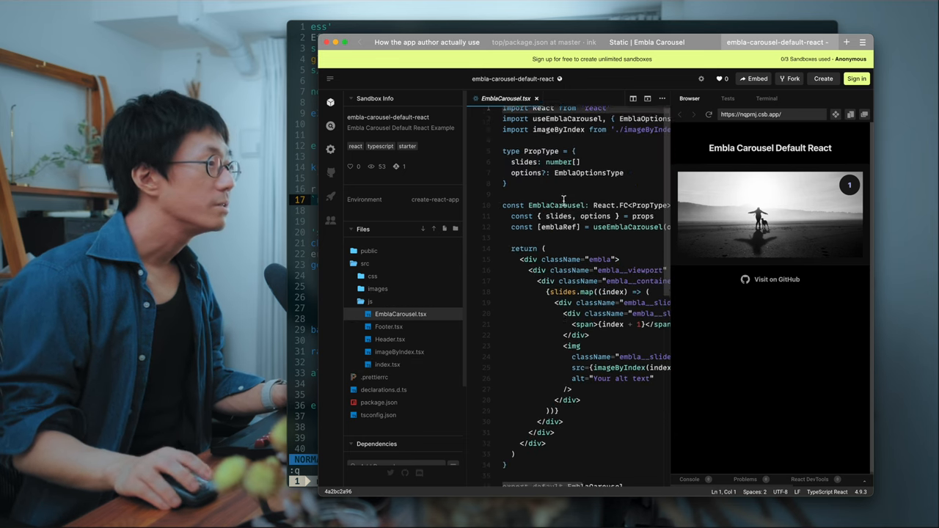
pyautogui.hscroll(3)
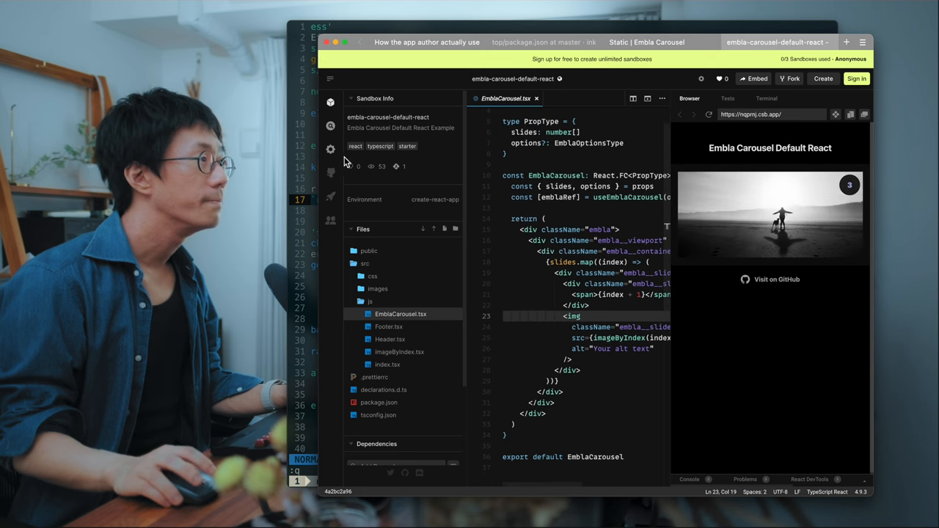
pyautogui.write('carousel-viewport`}>')
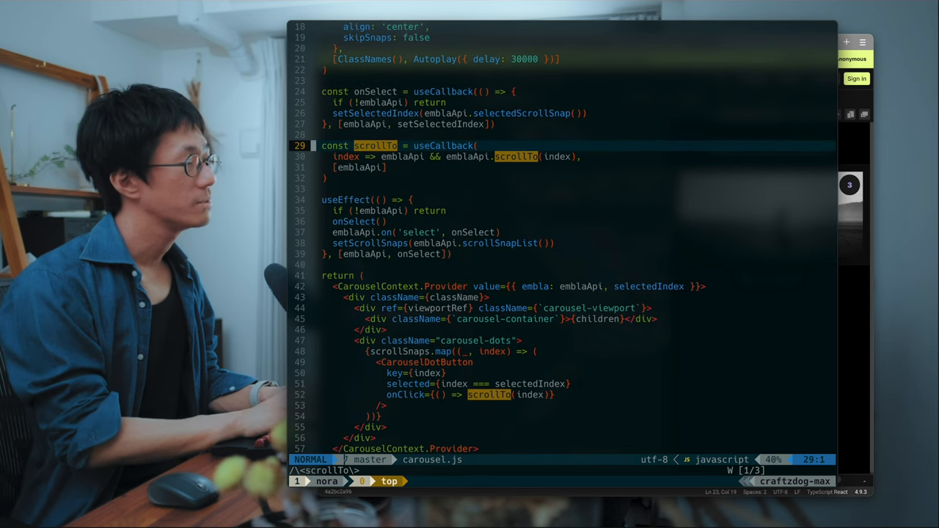
# - Find 'carousel' files and view carousel-item.js with its LESS stylesheet in splits beside carousel.js
pyautogui.scroll(3)
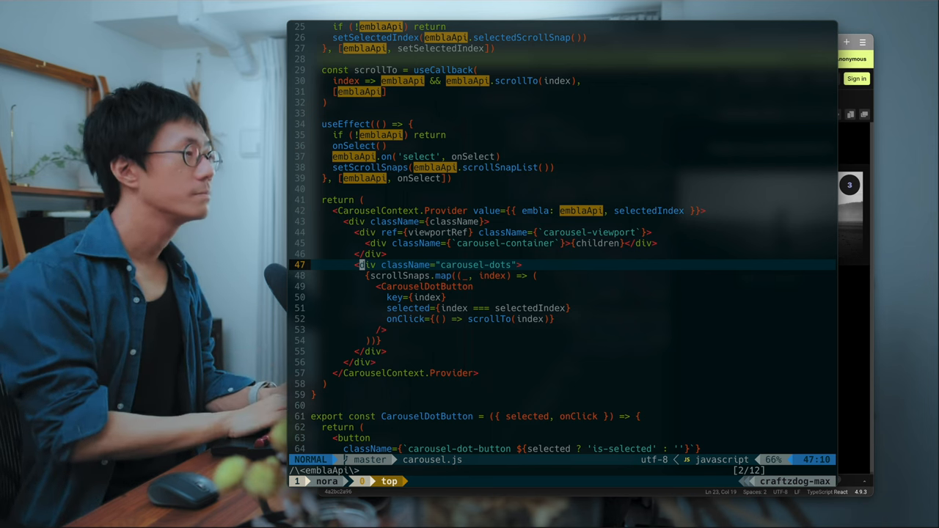
pyautogui.write('carouse')
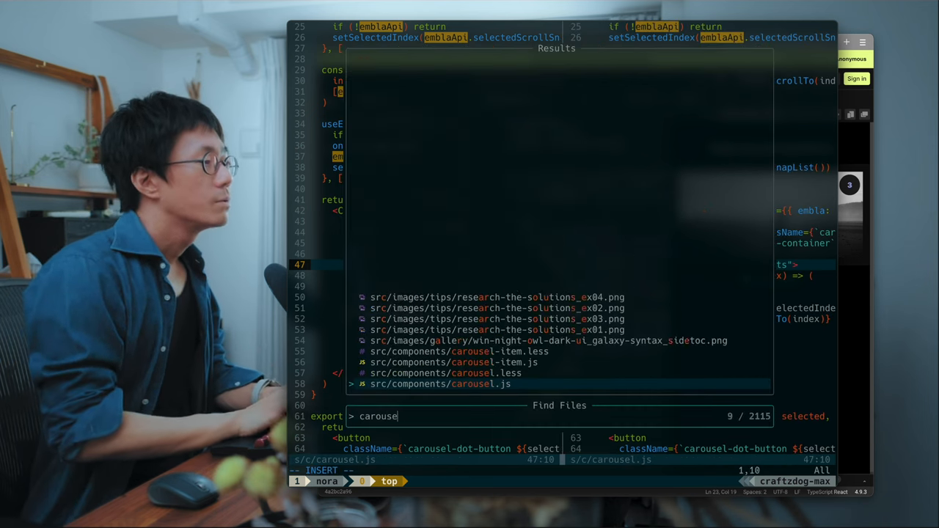
pyautogui.press('Enter')
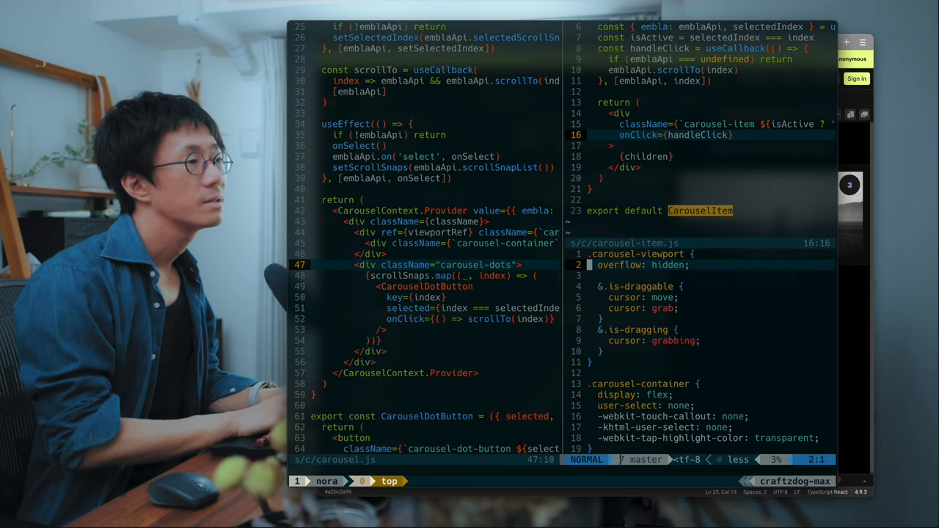
pyautogui.scroll(-3)
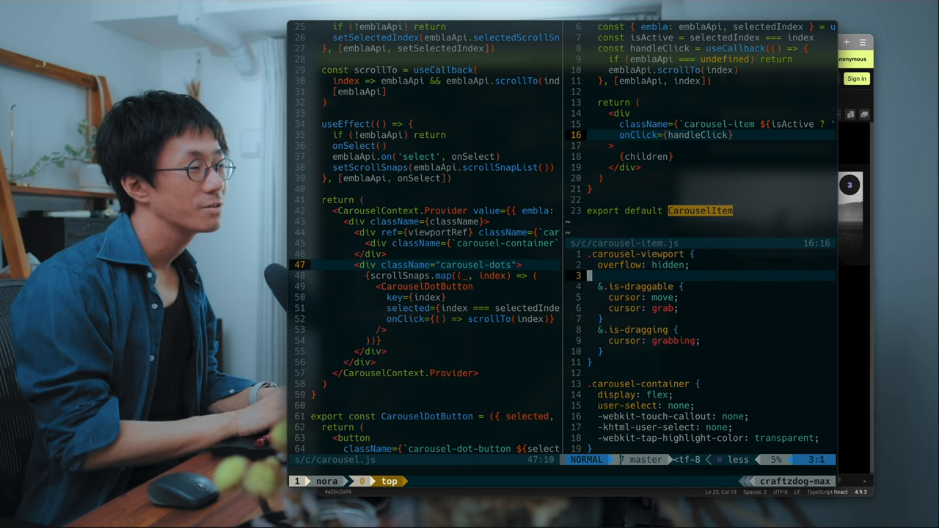
pyautogui.scroll(-3)
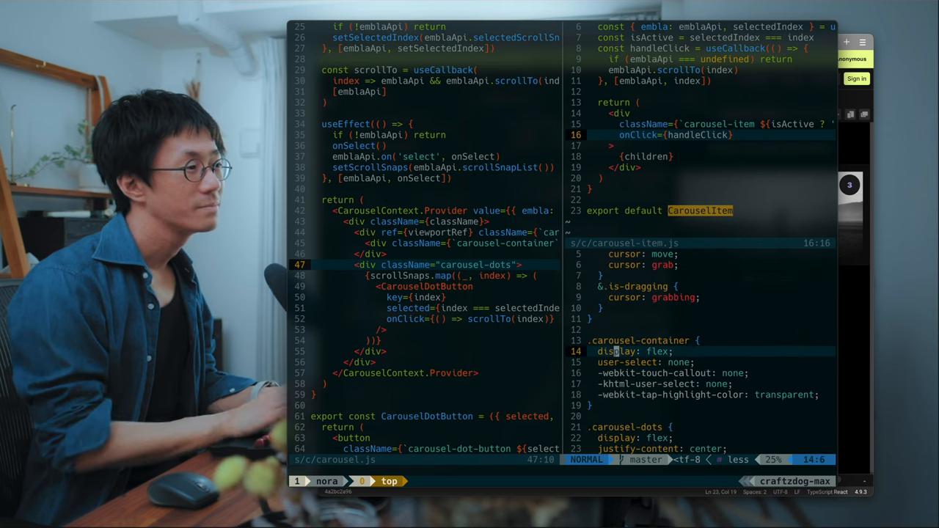
# - Return to the browser showing Embla Carousel's static examples
pyautogui.click(760, 41)
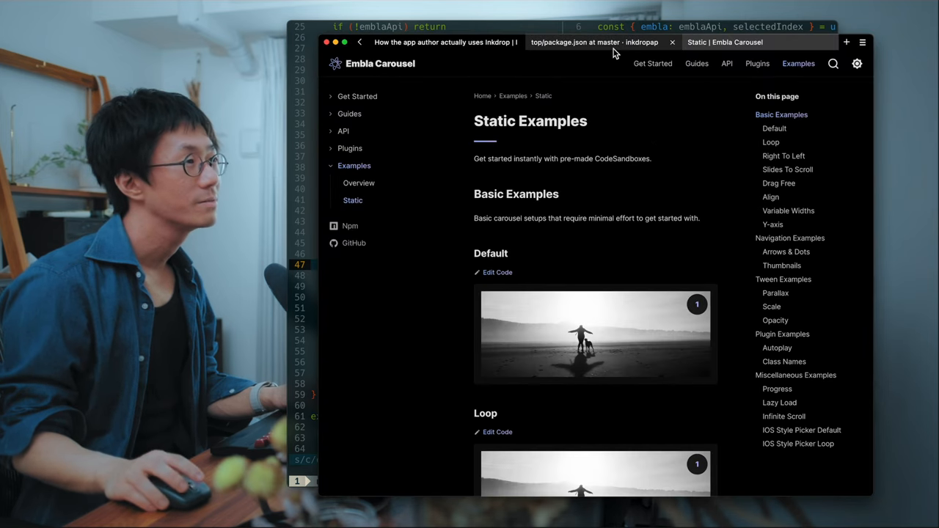
# - Check the repository's package.json dependencies, then return to the Inkdrop tips page's Four steps section
pyautogui.click(596, 41)
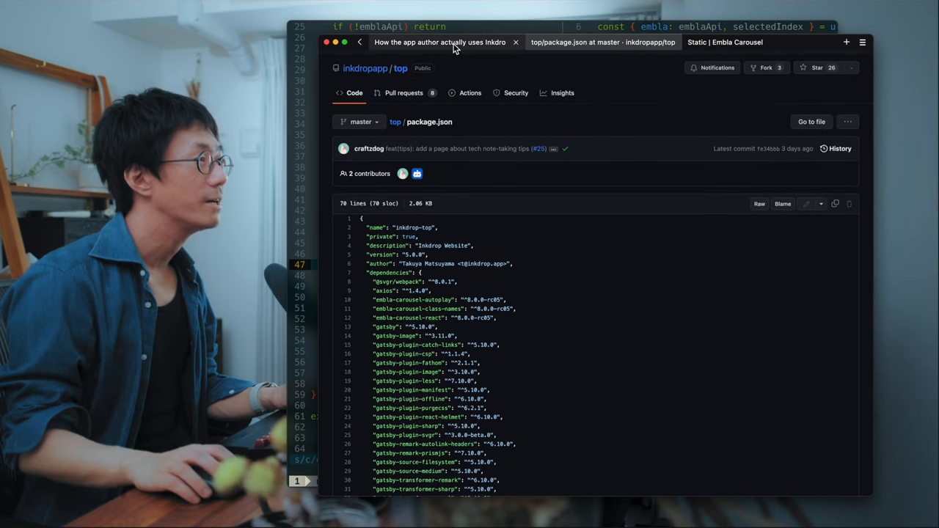
pyautogui.click(448, 42)
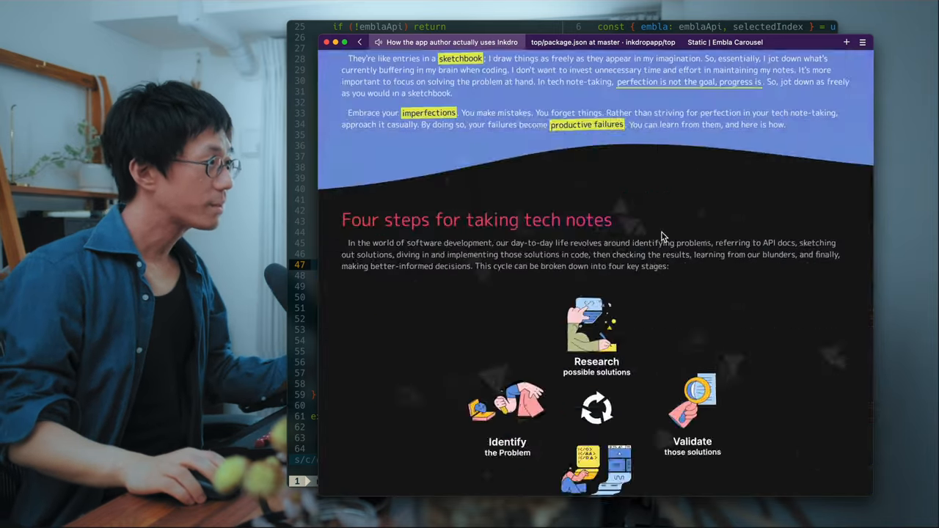
pyautogui.scroll(-3)
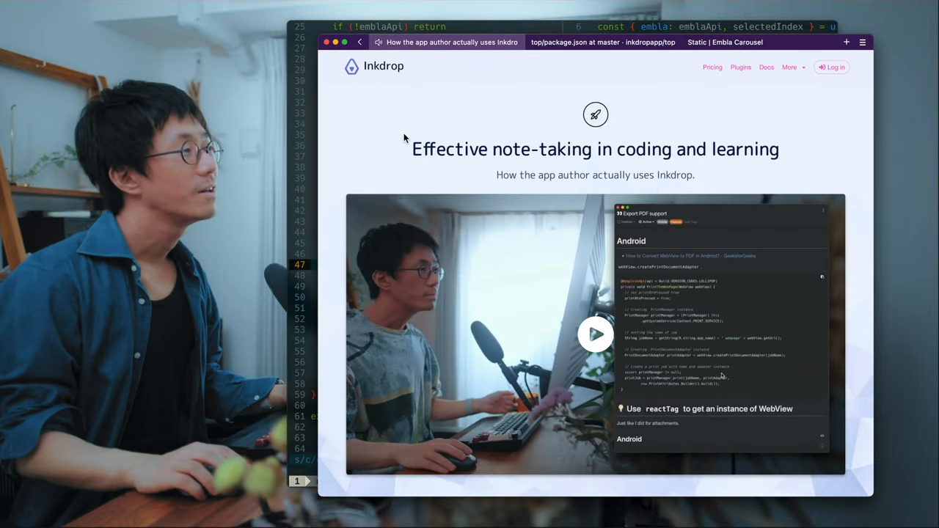
pyautogui.scroll(-3)
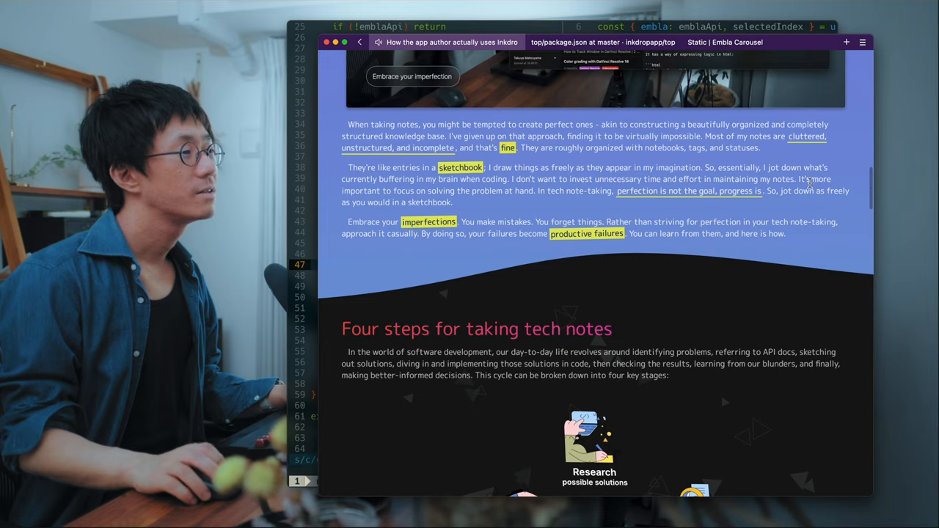